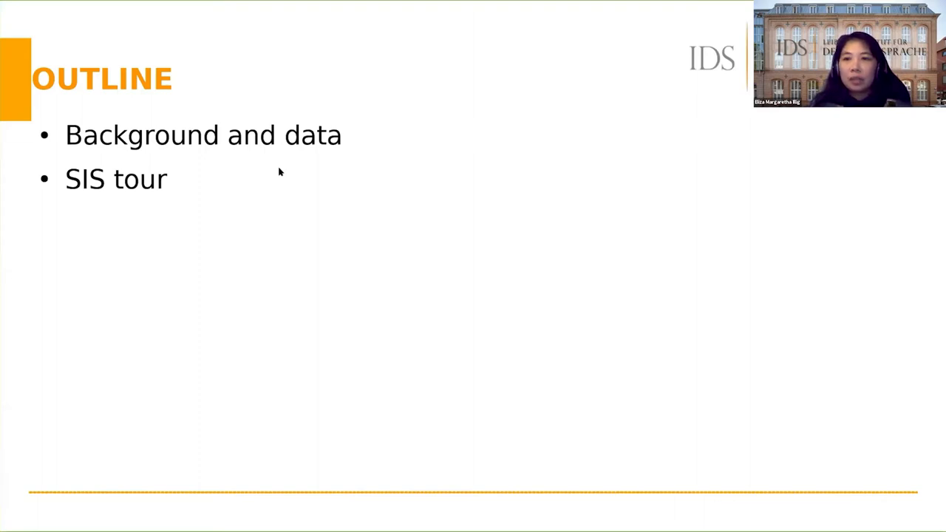
mouse_move(318, 197)
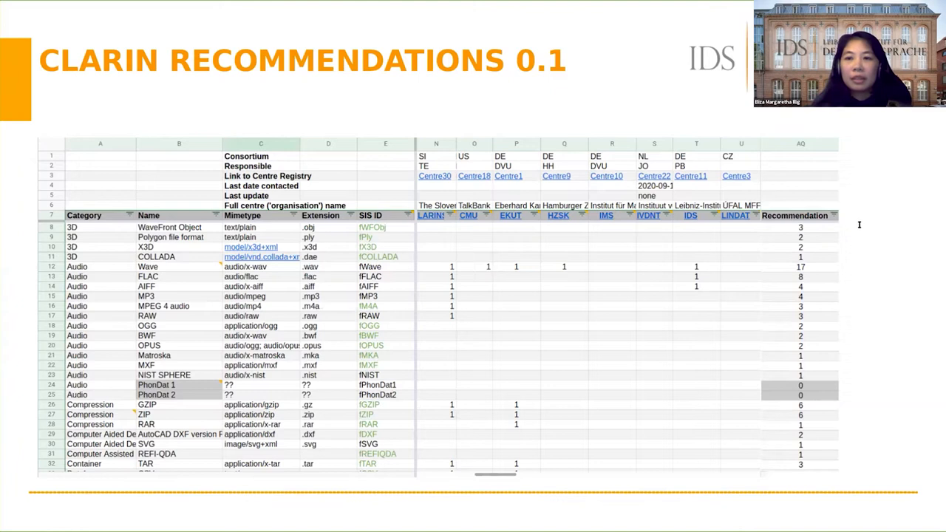
mouse_move(190, 201)
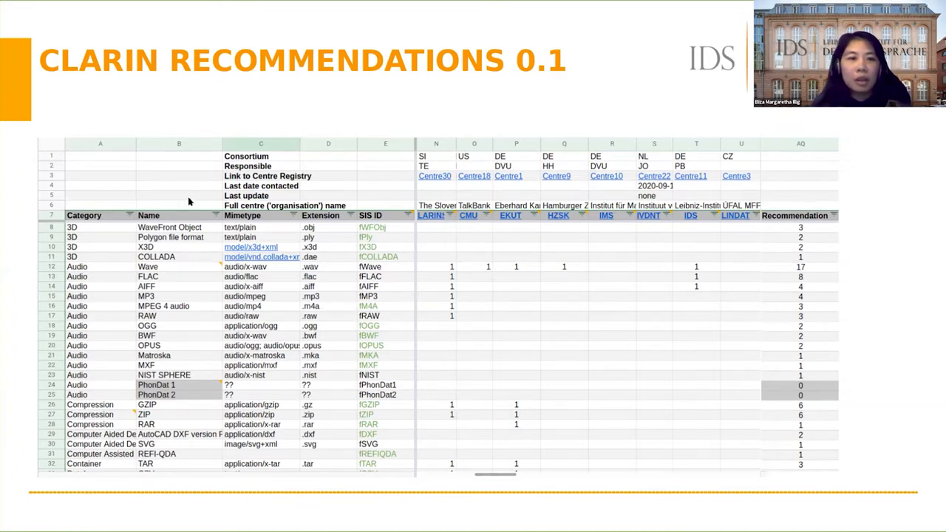
mouse_move(331, 245)
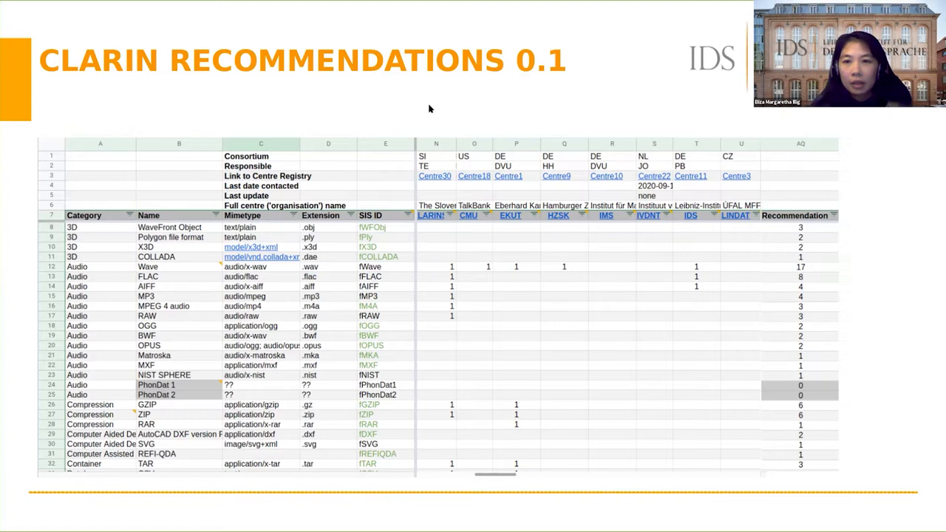
mouse_move(431, 123)
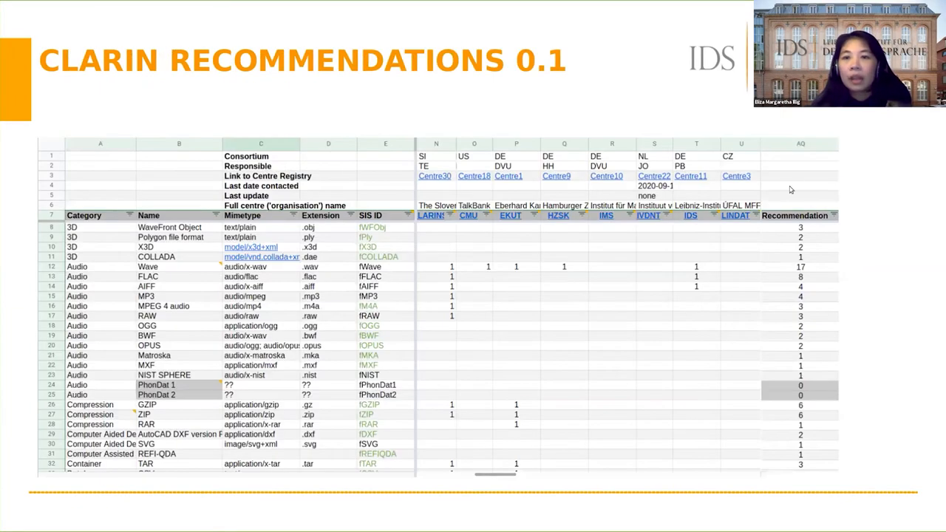
mouse_move(425, 193)
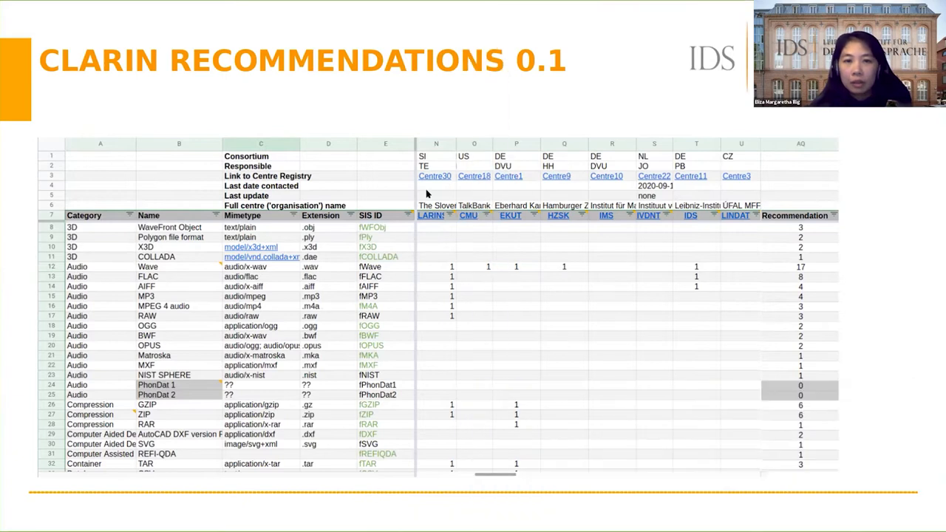
mouse_move(375, 50)
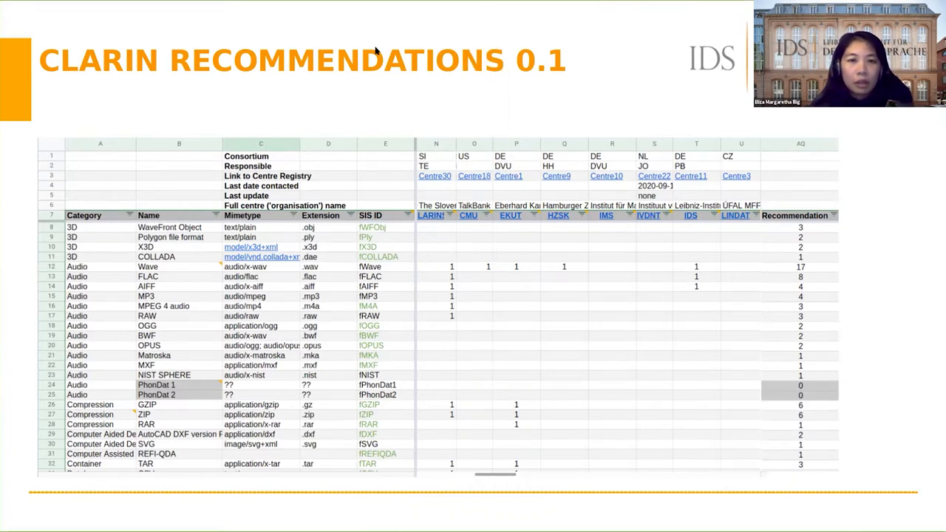
mouse_move(171, 266)
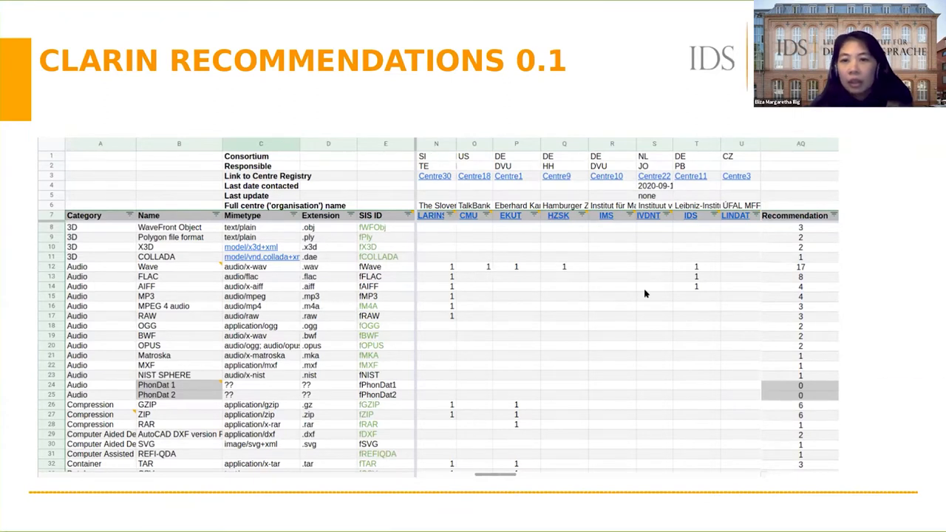
mouse_move(729, 279)
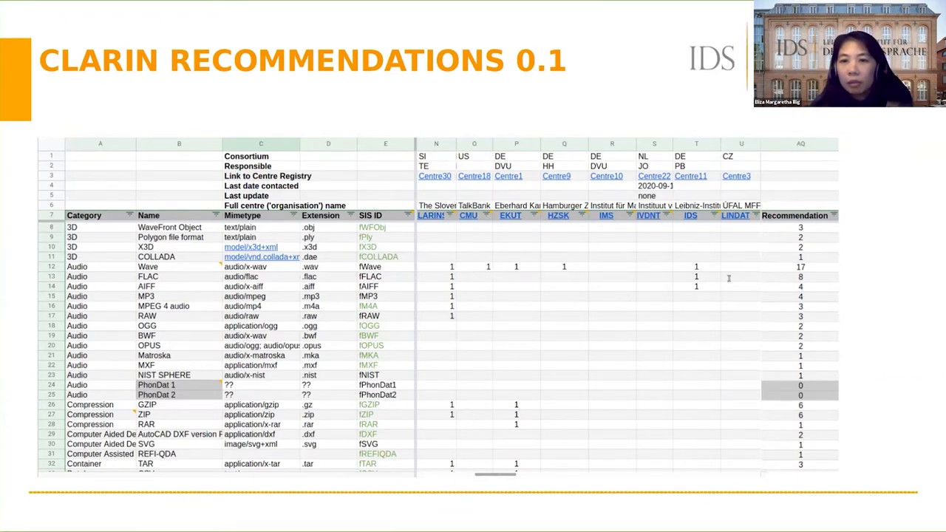
mouse_move(881, 271)
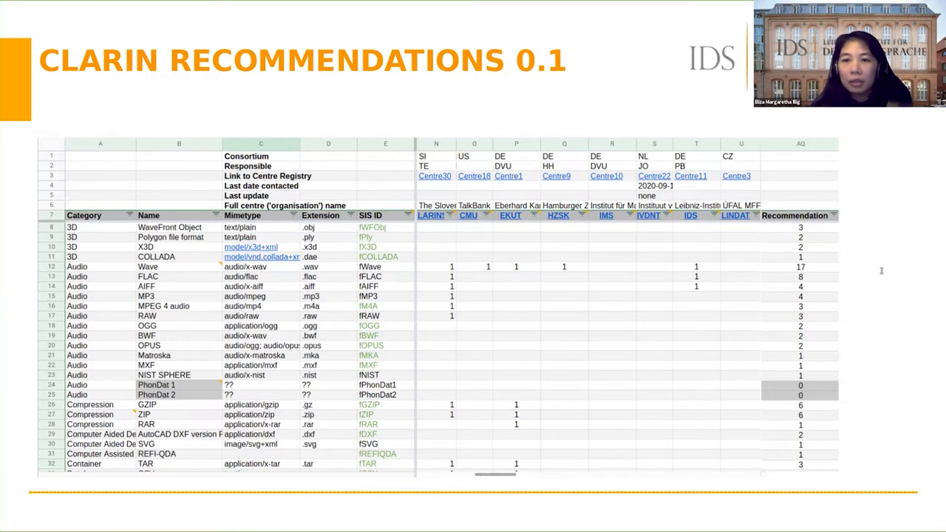
mouse_move(167, 266)
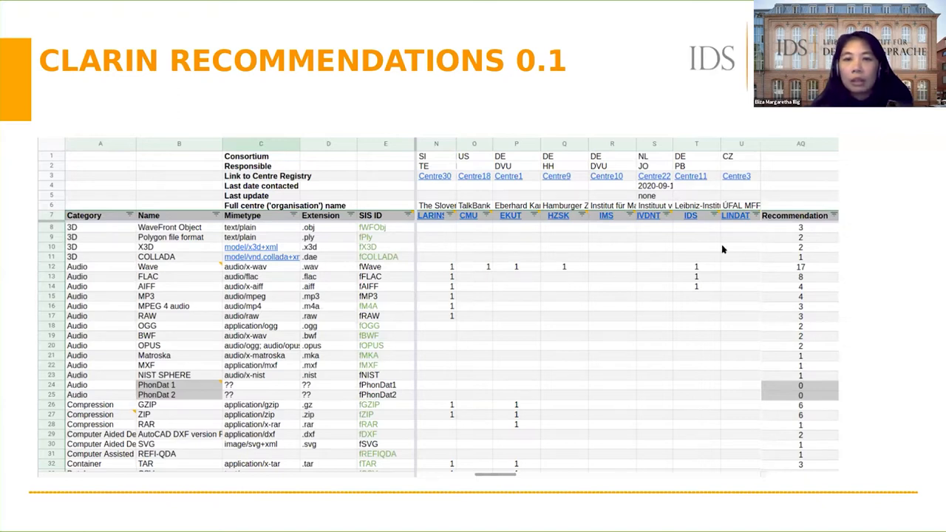
mouse_move(815, 320)
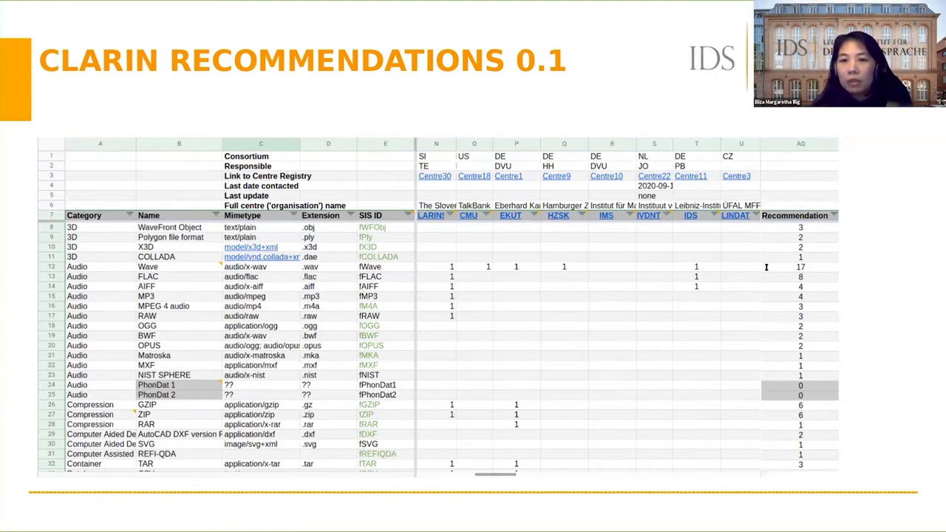
mouse_move(443, 243)
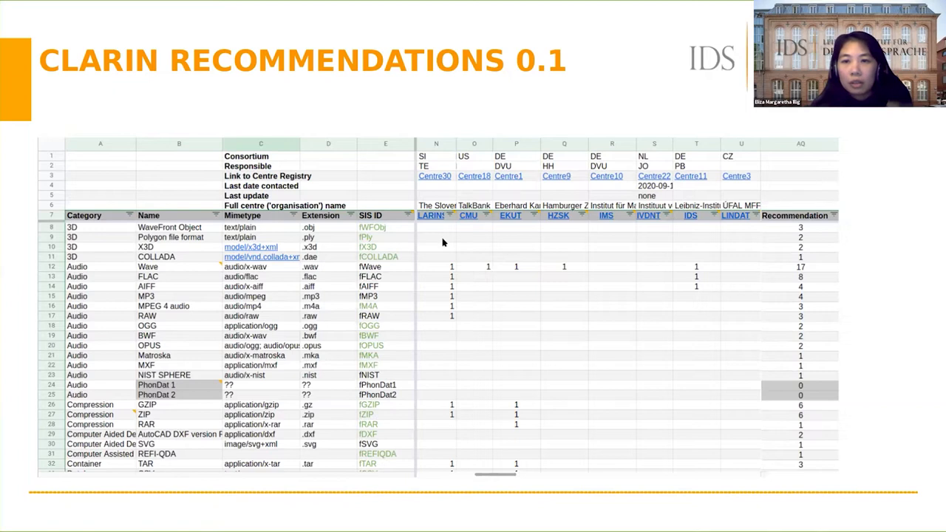
mouse_move(776, 254)
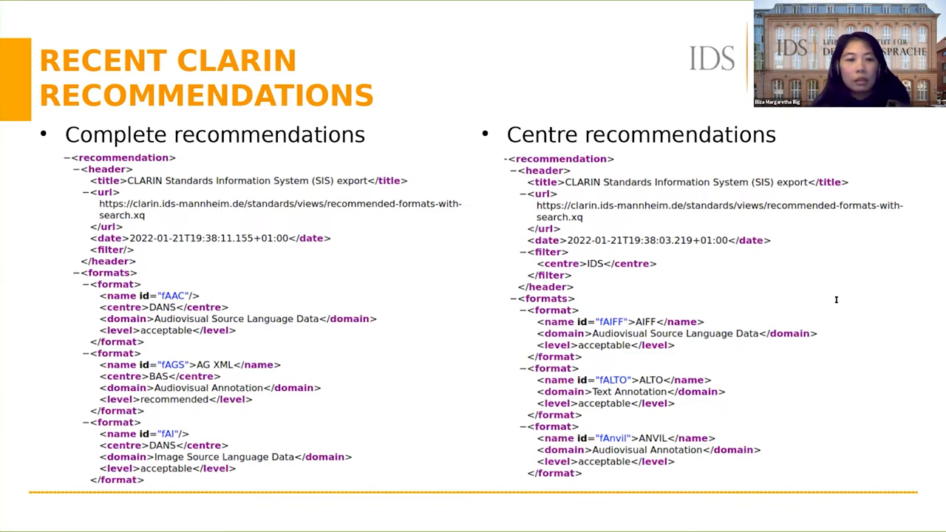
mouse_move(821, 403)
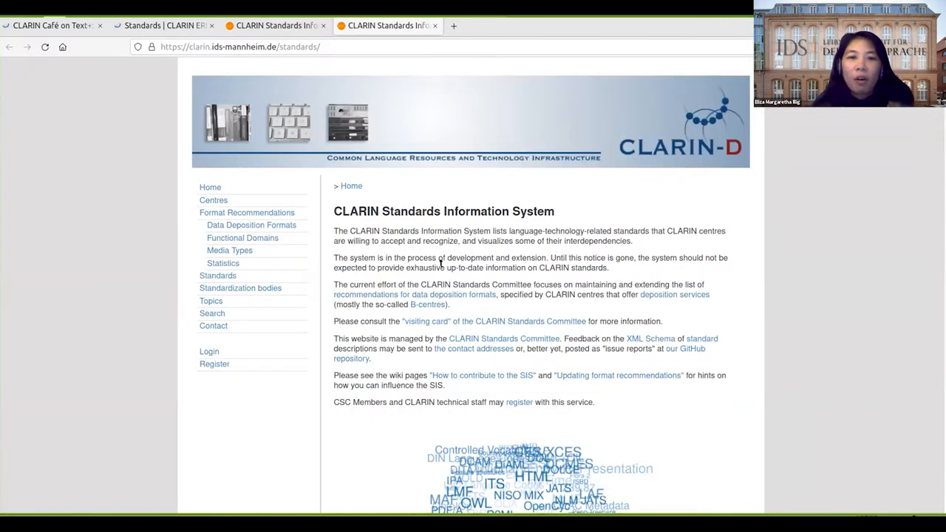
- View the ACDH-ARCHE centre's recommendations from the Centres list, then go to Format Recommendations
scroll("down", 3)
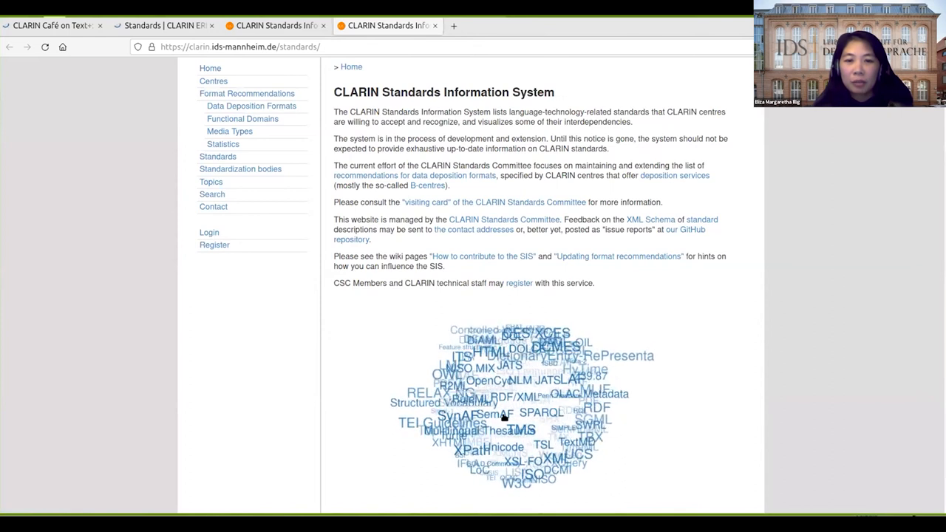
scroll("up", 3)
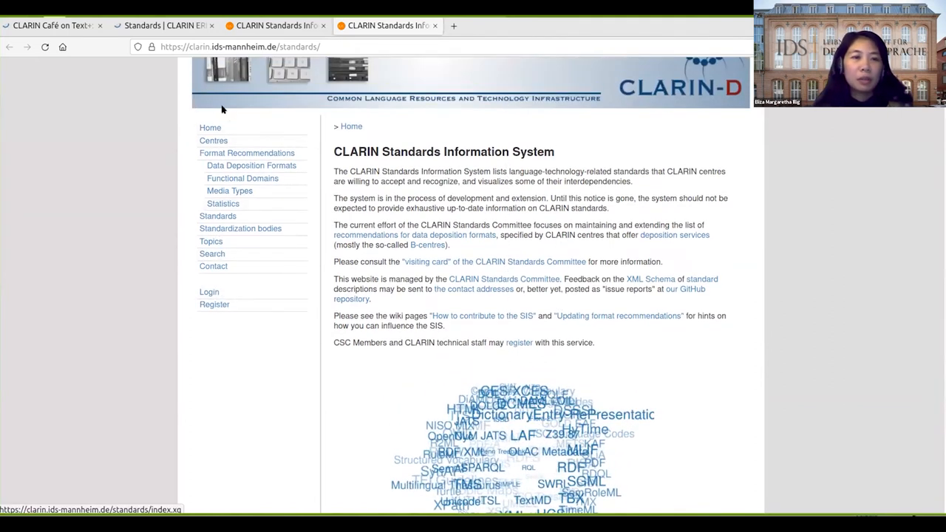
mouse_move(212, 140)
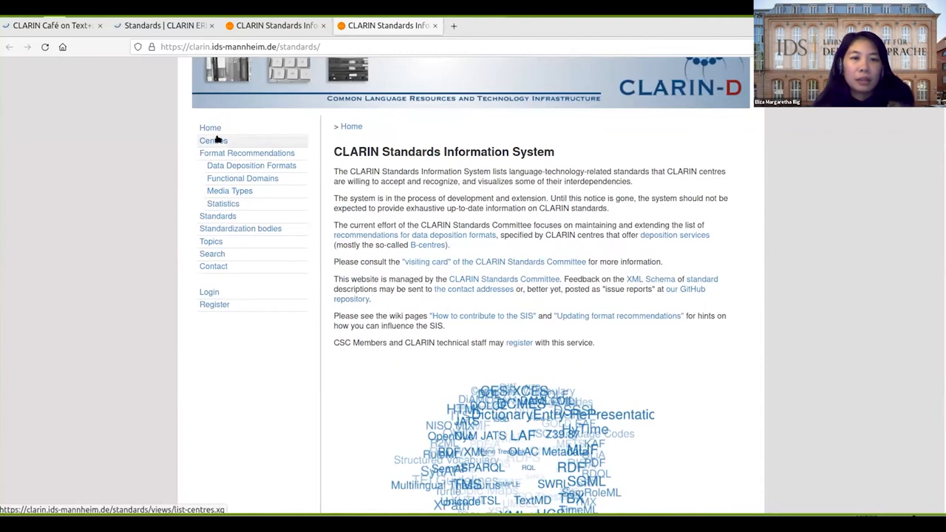
left_click(213, 141)
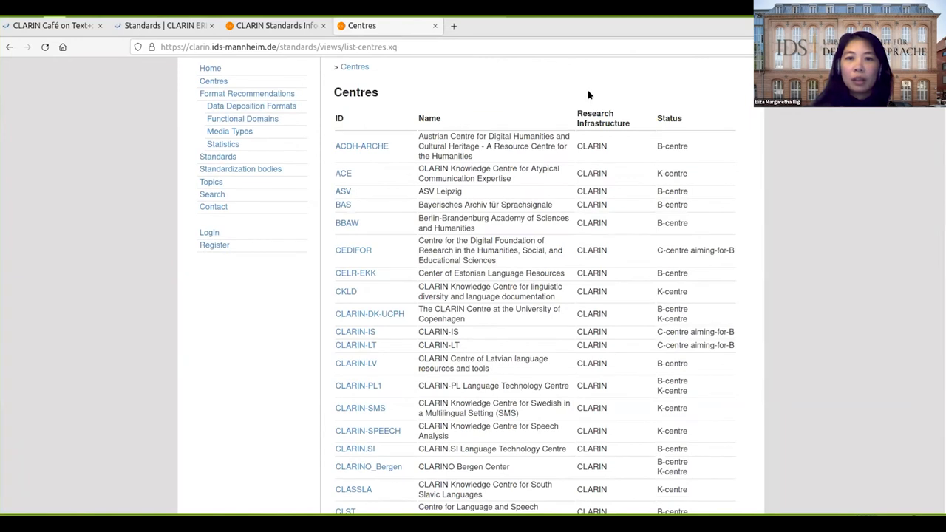
mouse_move(685, 379)
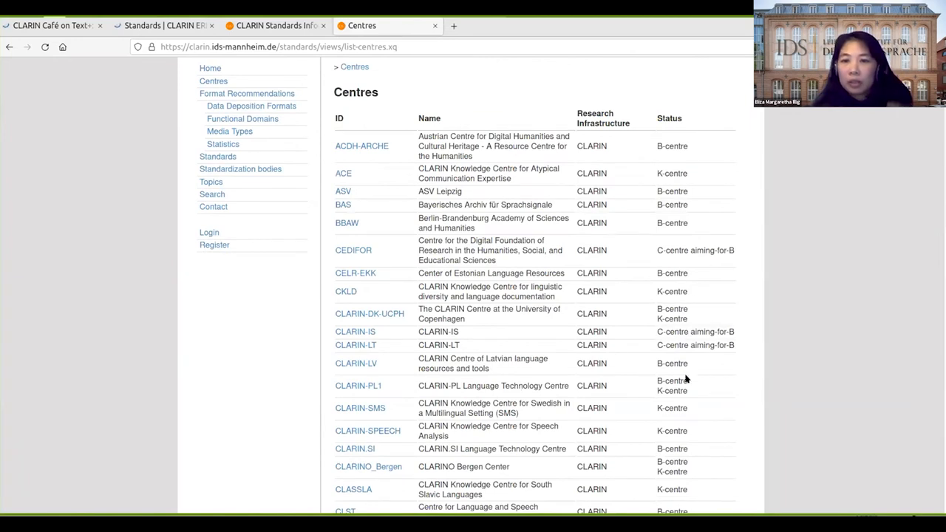
mouse_move(362, 145)
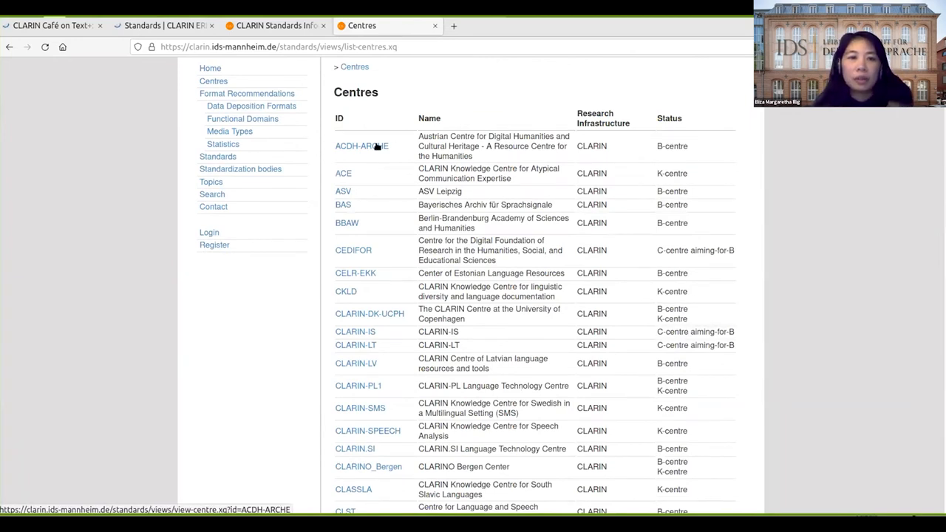
left_click(362, 145)
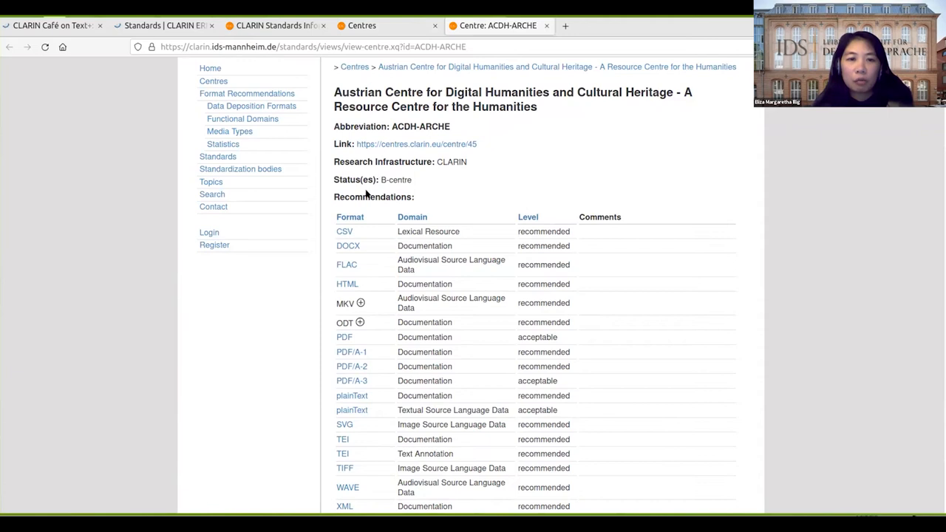
mouse_move(488, 226)
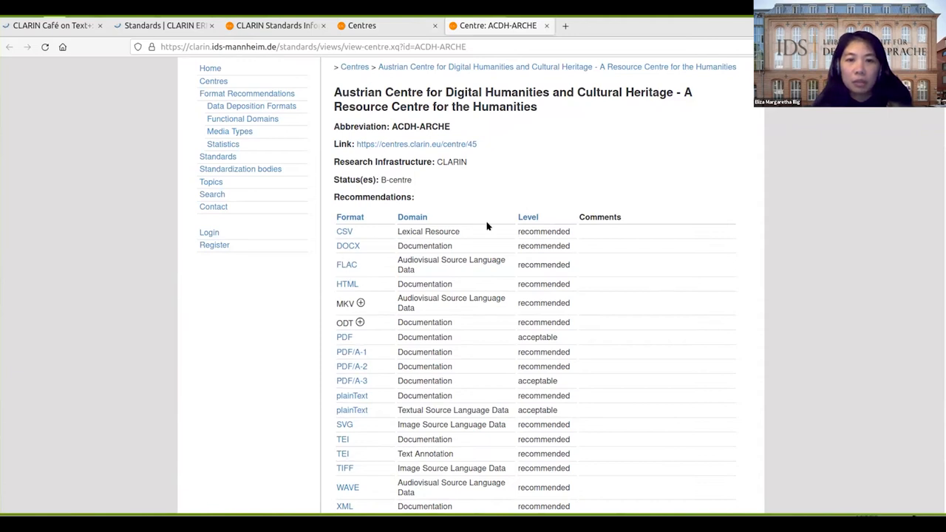
scroll("down", 3)
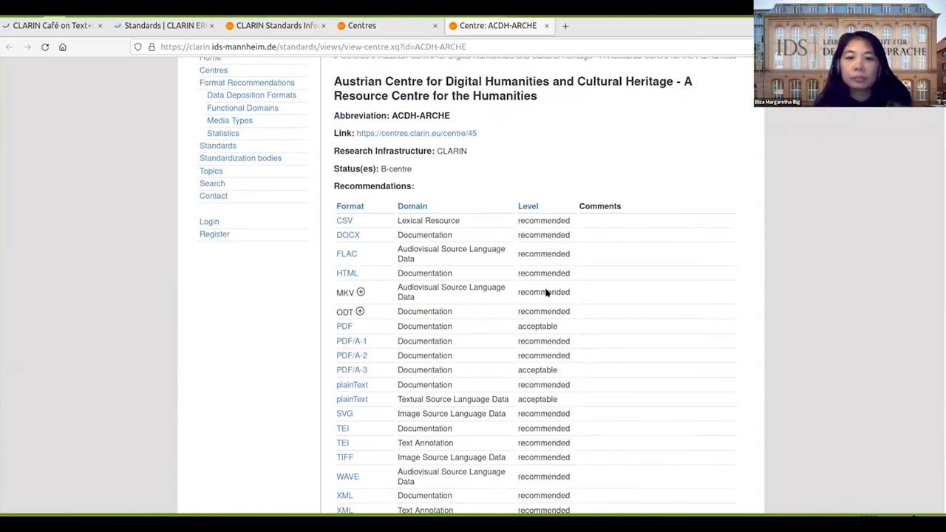
scroll("up", 3)
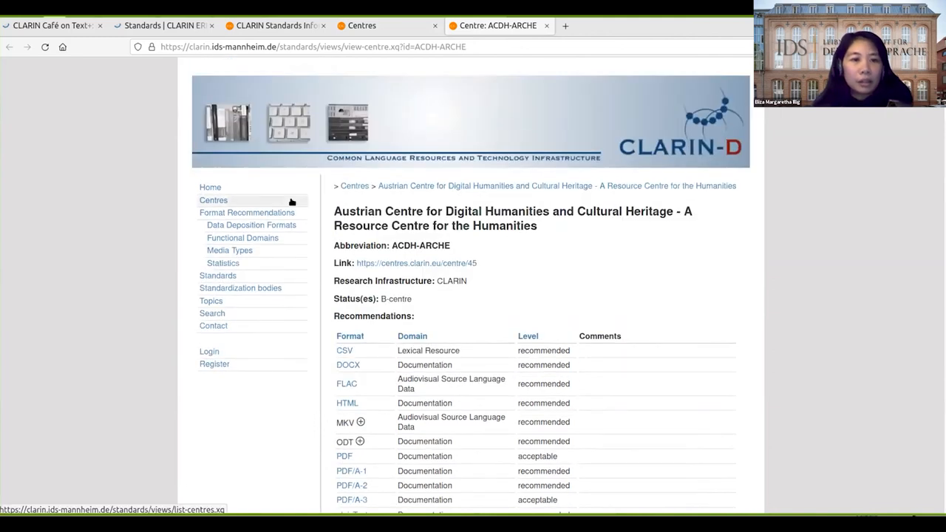
left_click(247, 213)
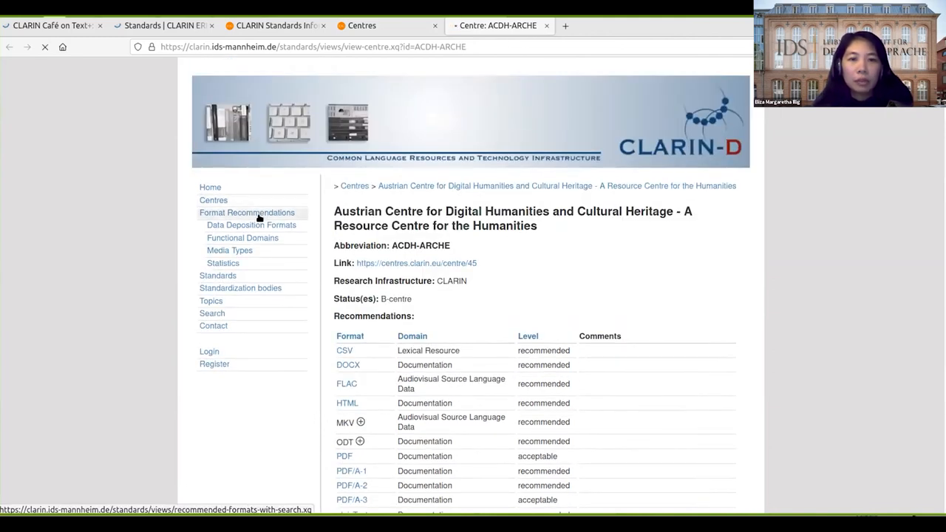
- Filter the Format Recommendations table to the IDS centre using the centre dropdown
left_click(247, 212)
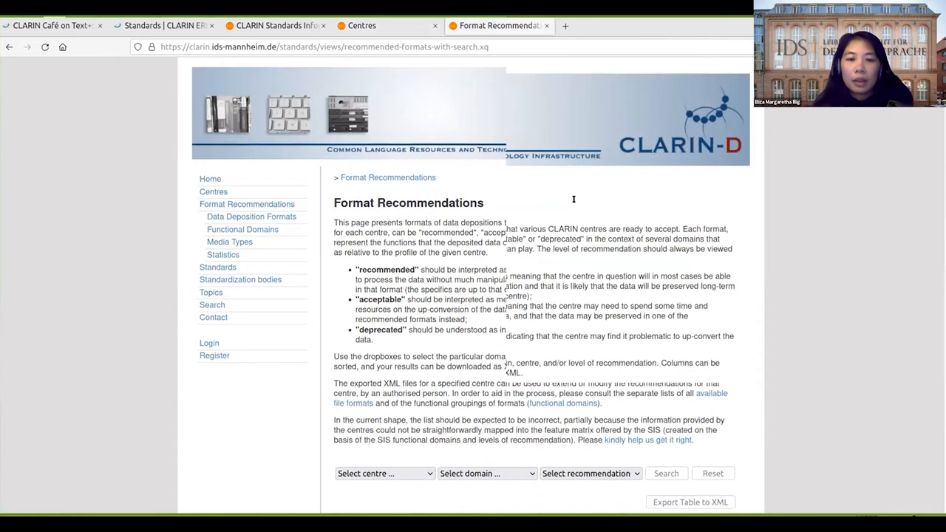
scroll("down", 3)
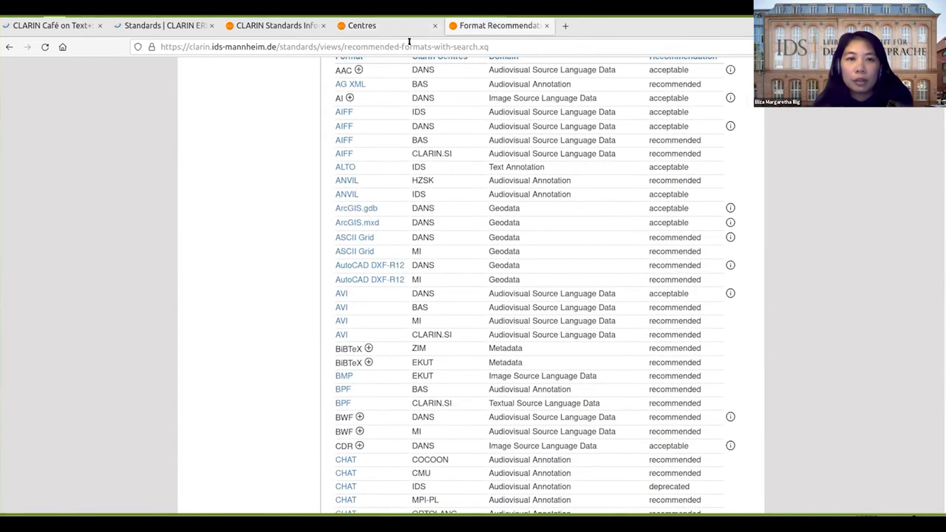
scroll("up", 3)
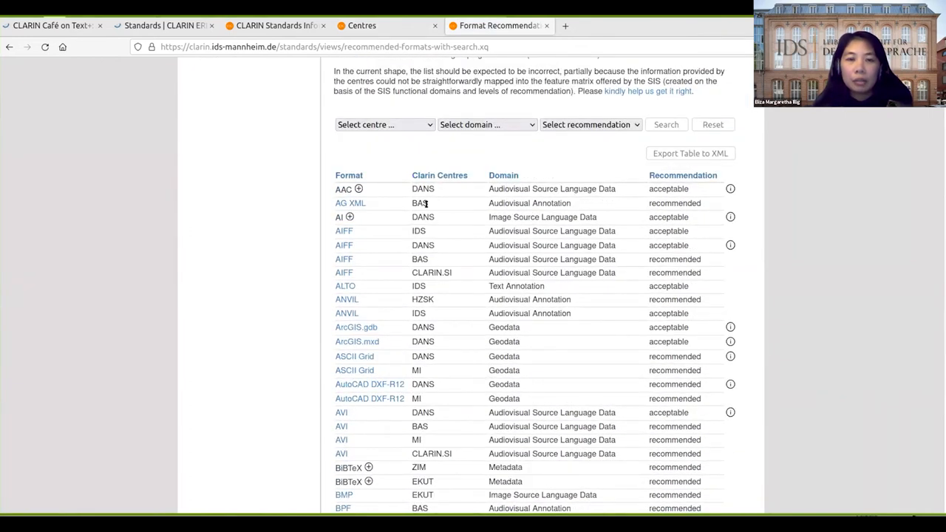
mouse_move(581, 216)
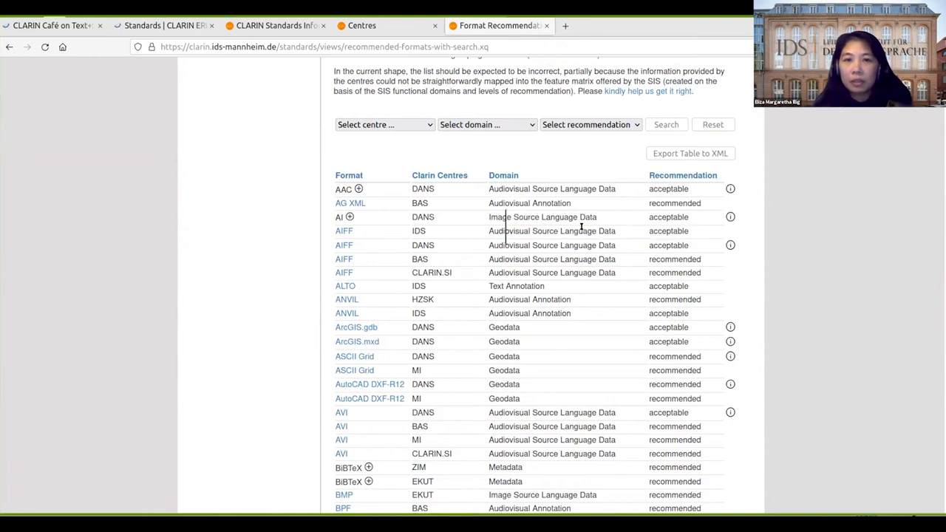
mouse_move(753, 173)
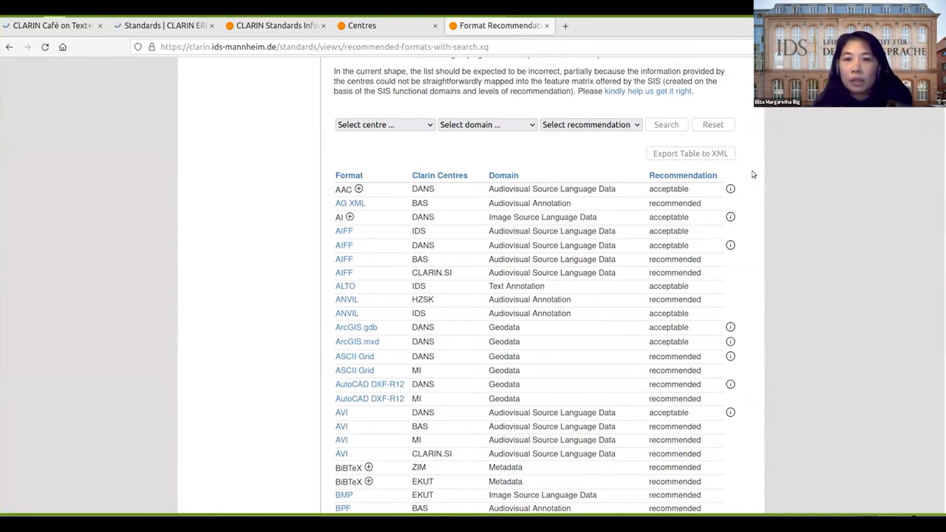
mouse_move(730, 189)
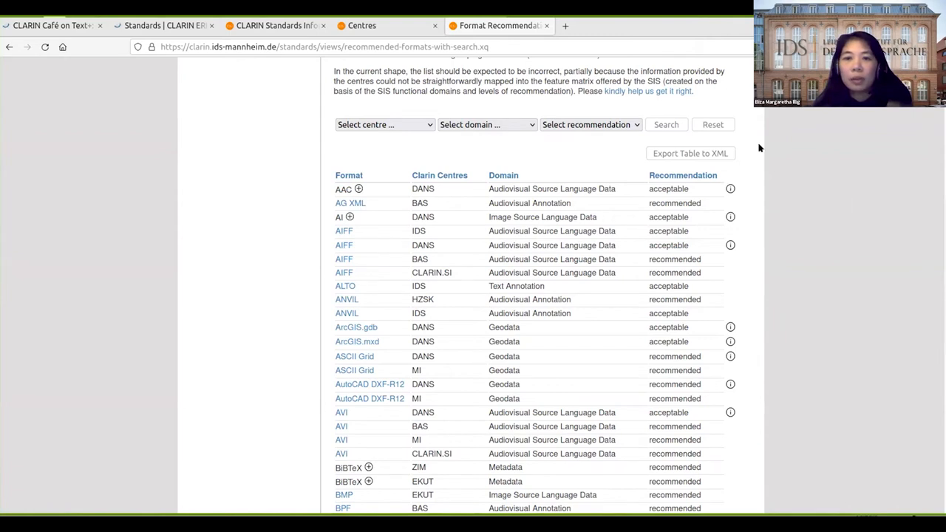
mouse_move(767, 174)
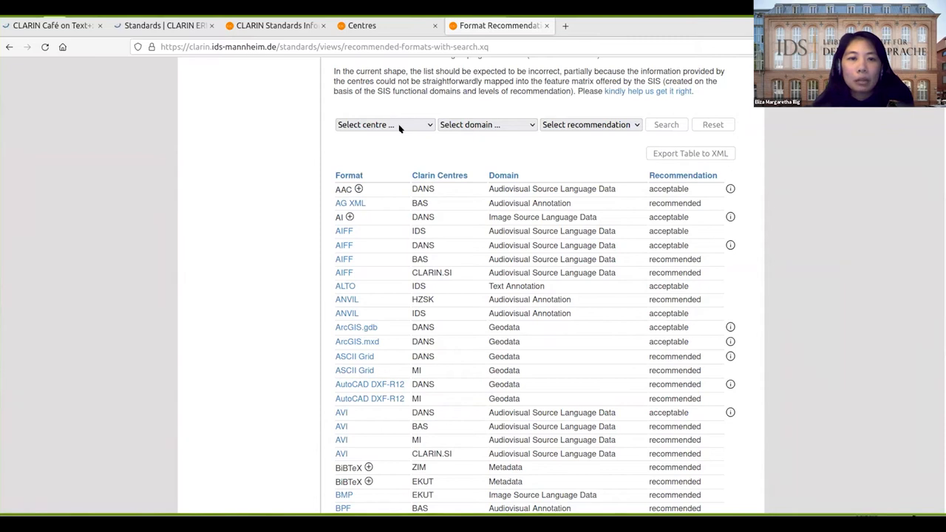
left_click(383, 124)
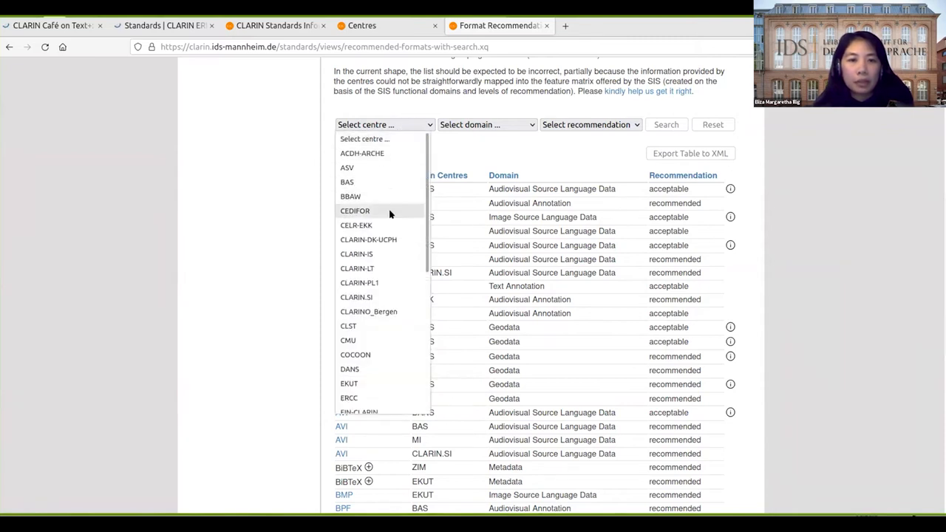
scroll("down", 3)
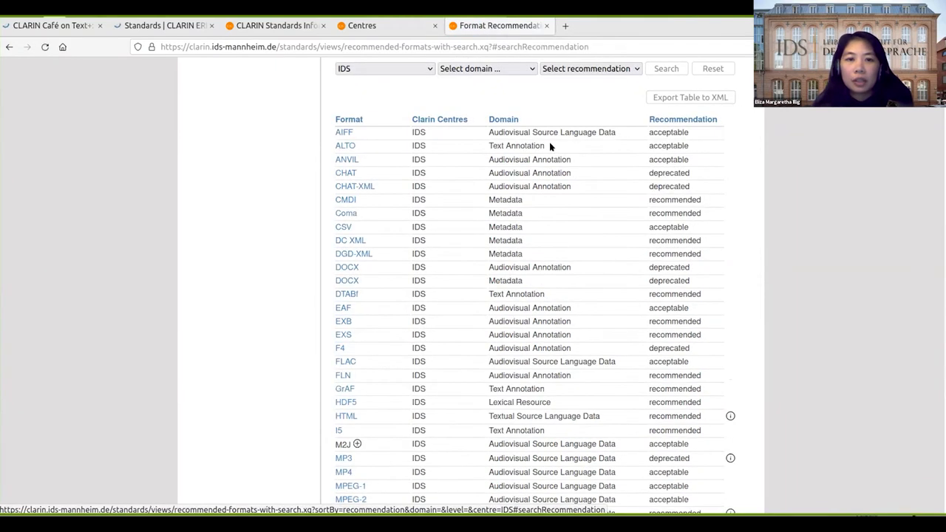
mouse_move(802, 176)
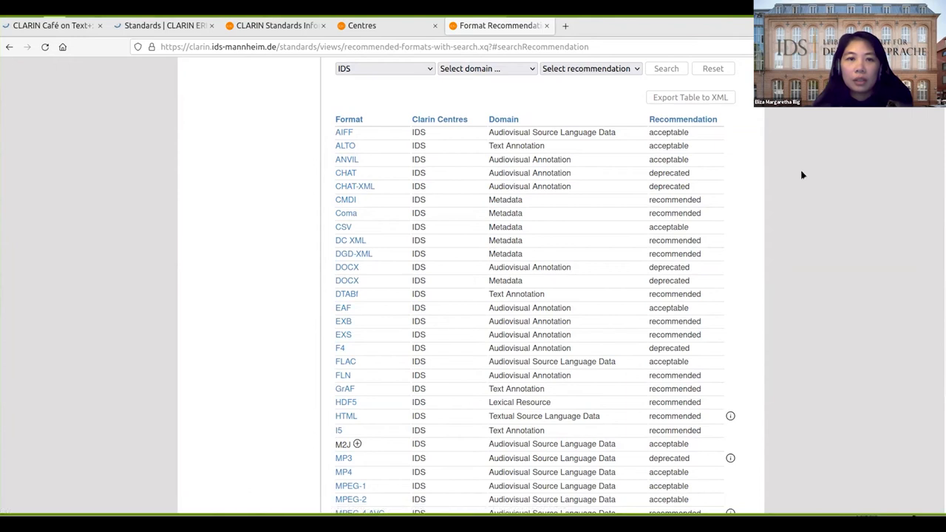
scroll("up", 3)
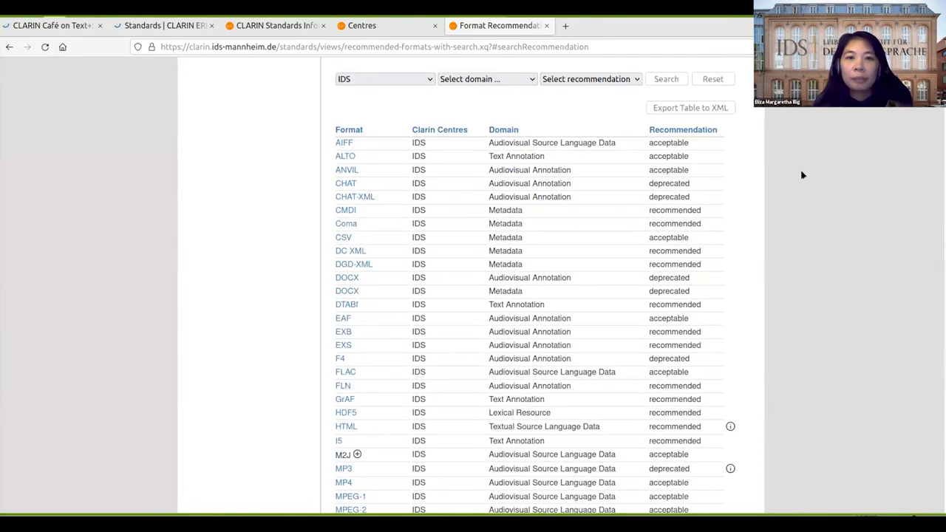
- Filter the IDS formats to the Audiovisual Annotation domain
left_click(486, 79)
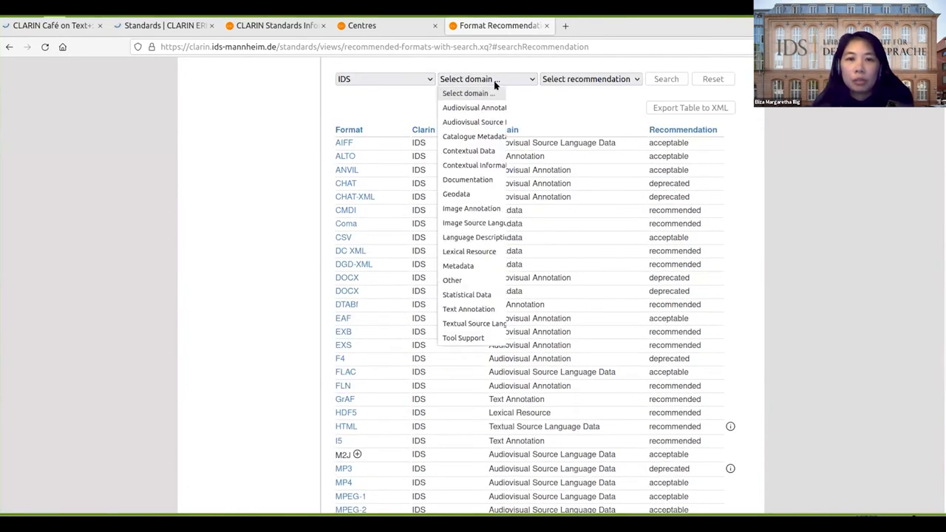
left_click(474, 107)
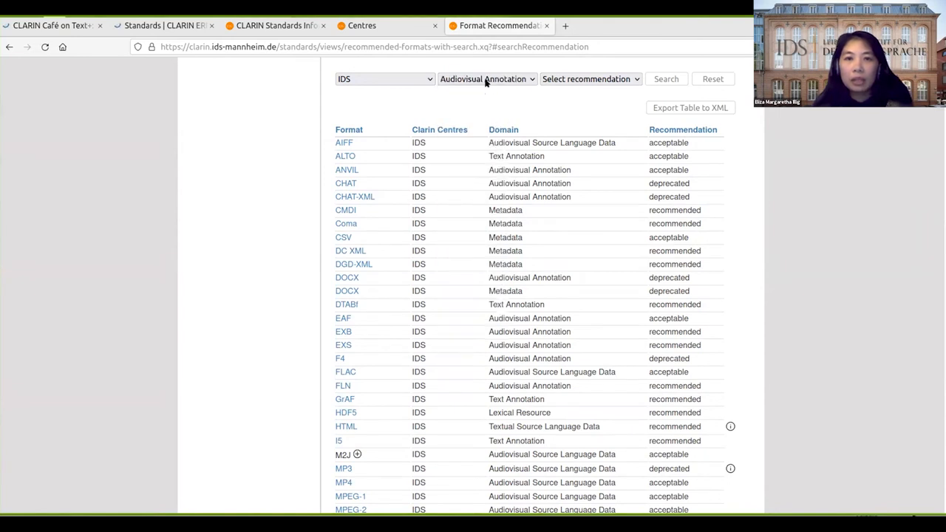
left_click(665, 79)
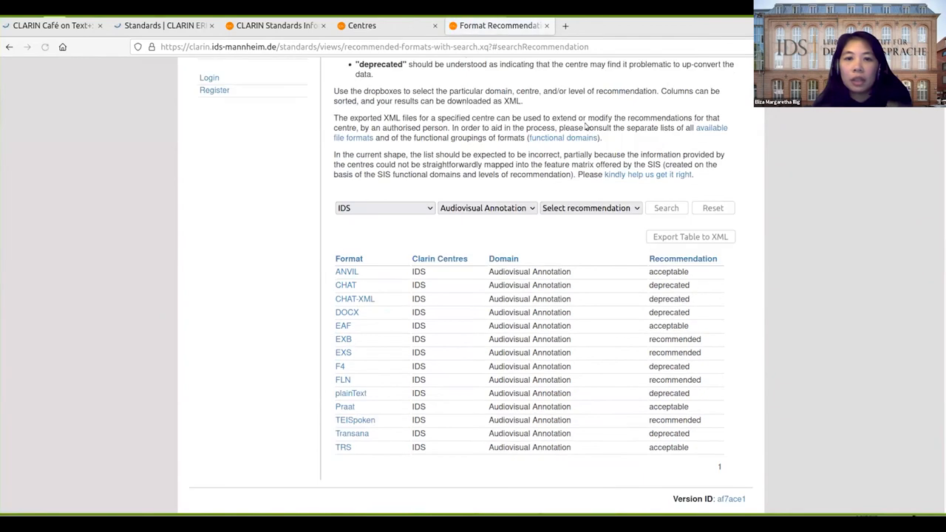
mouse_move(807, 218)
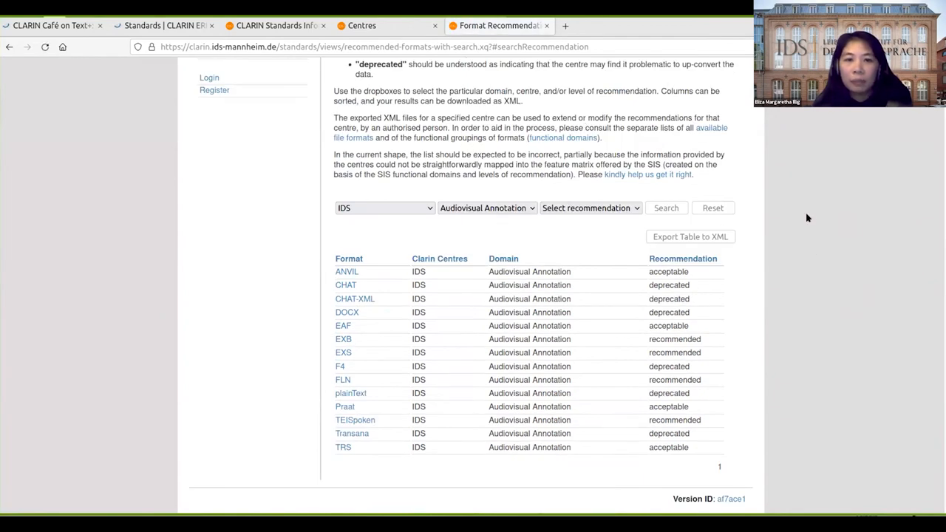
mouse_move(853, 275)
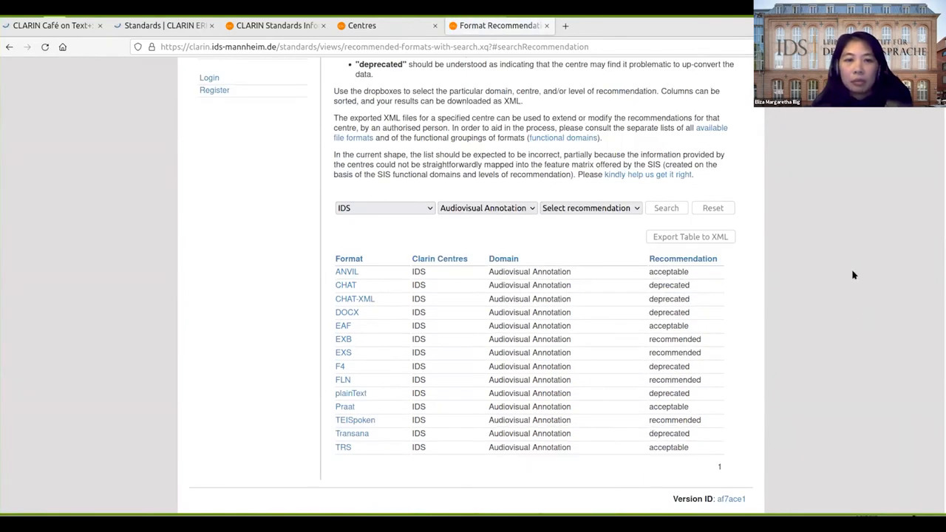
mouse_move(599, 180)
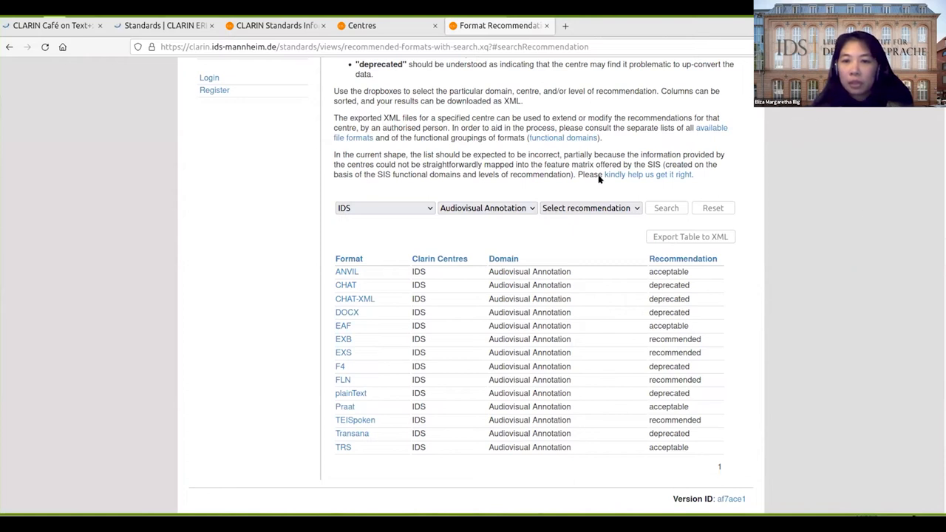
mouse_move(599, 210)
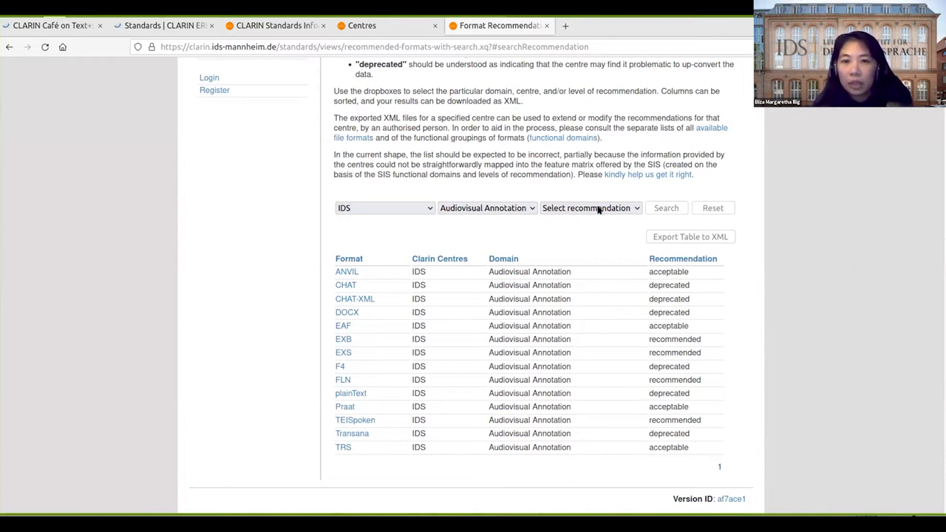
- Set the recommendation filter to 'recommended', leaving EXB, EXS, FLN and TEISpoken
left_click(589, 208)
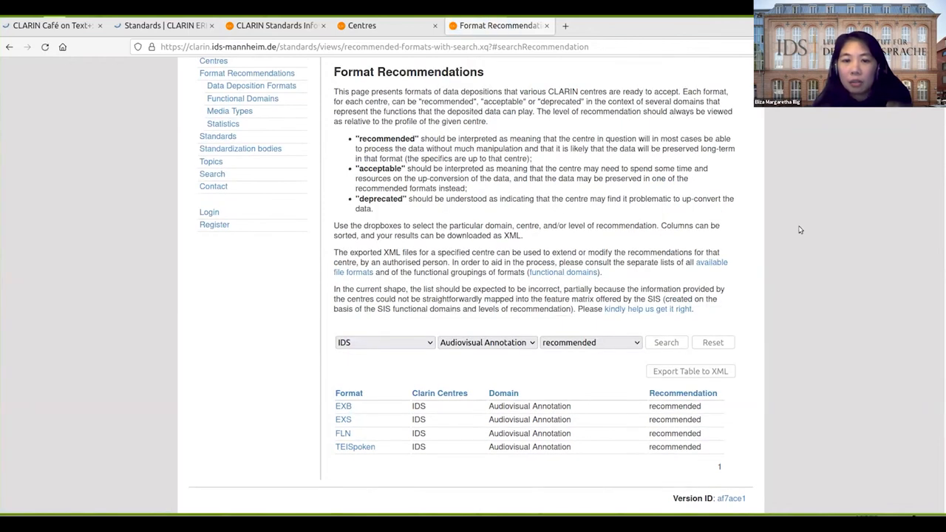
mouse_move(711, 373)
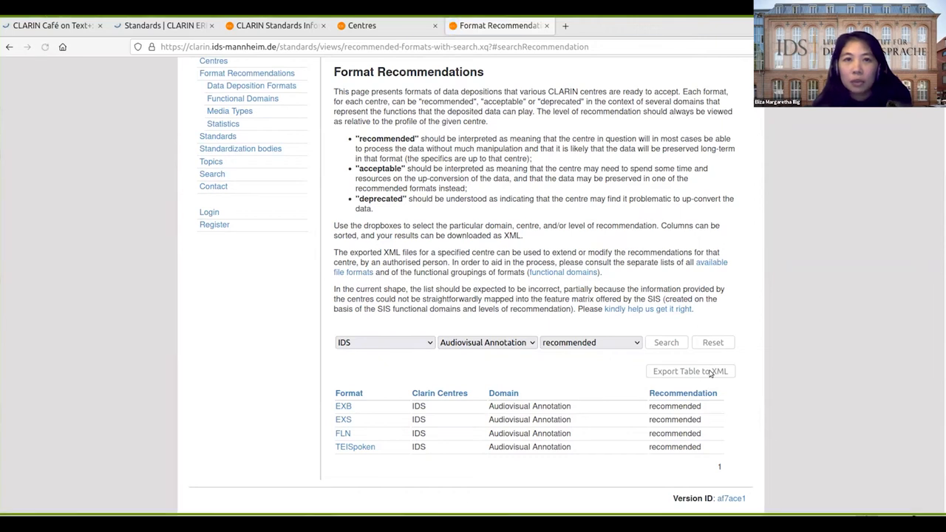
mouse_move(449, 362)
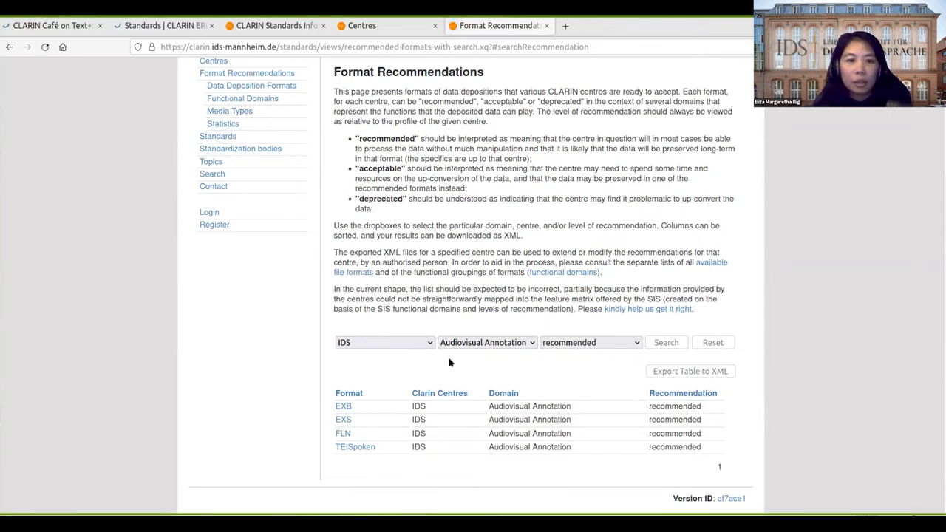
- Export the four filtered formats to XML, then return to the recommendations tab
left_click(689, 371)
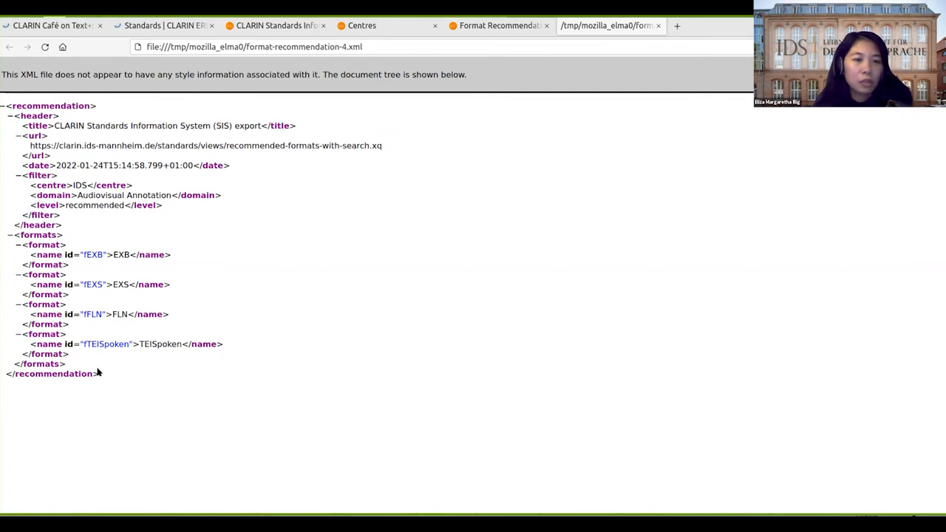
mouse_move(594, 214)
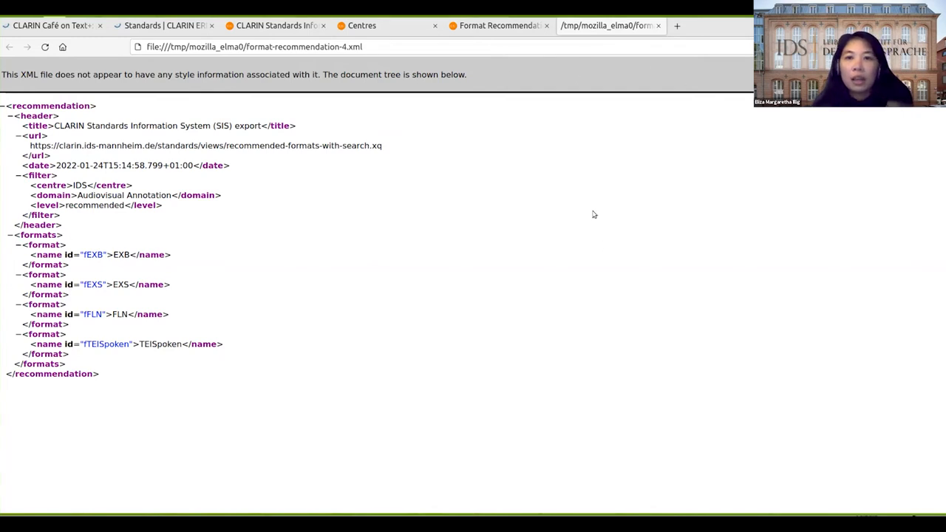
left_click(499, 25)
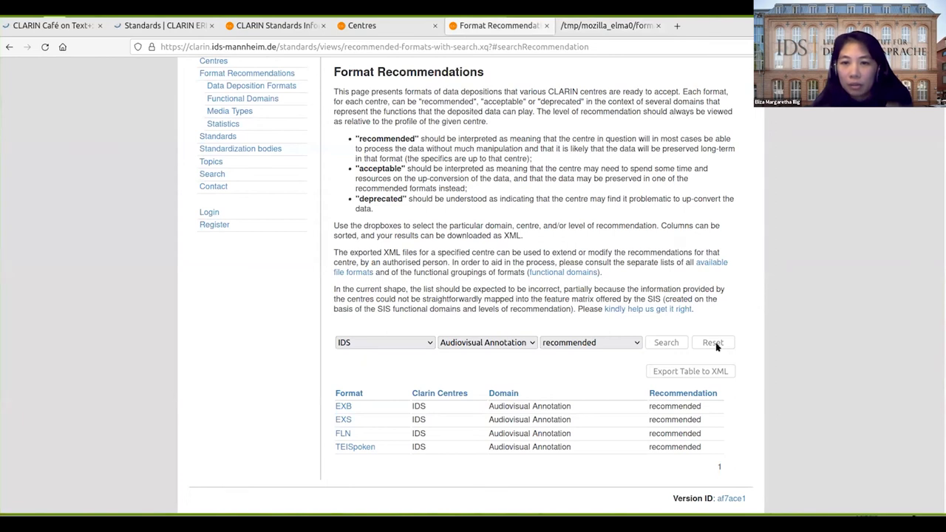
- Reset the centre, domain and recommendation filters
left_click(712, 342)
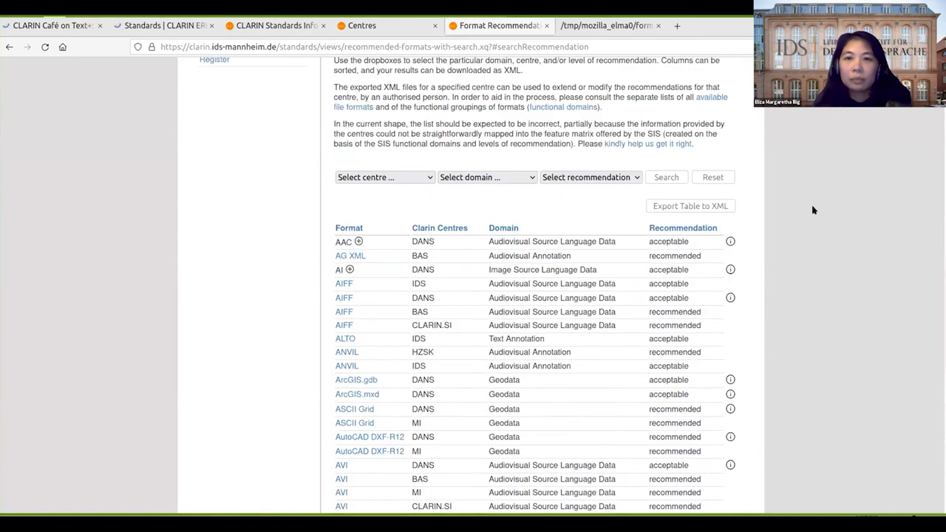
mouse_move(765, 199)
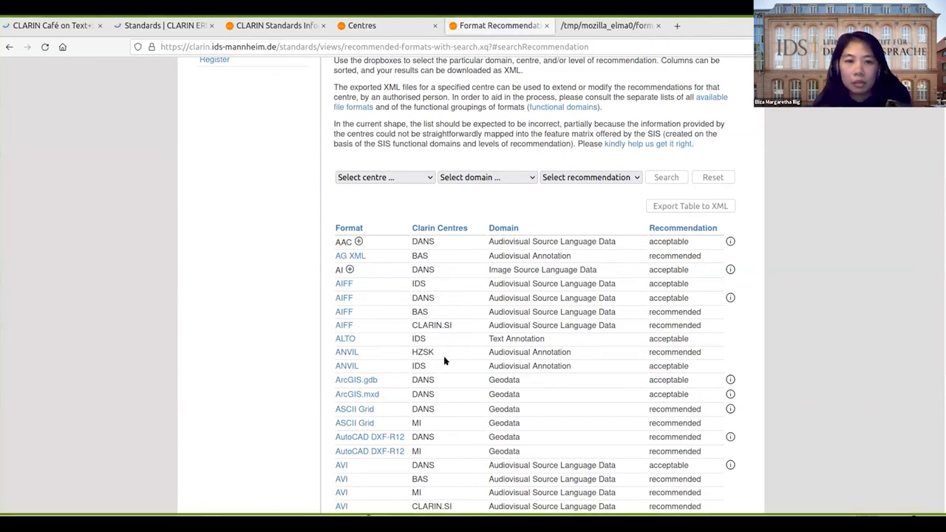
- Switch to the unfiltered XML export tab and scroll through its format entries
left_click(689, 205)
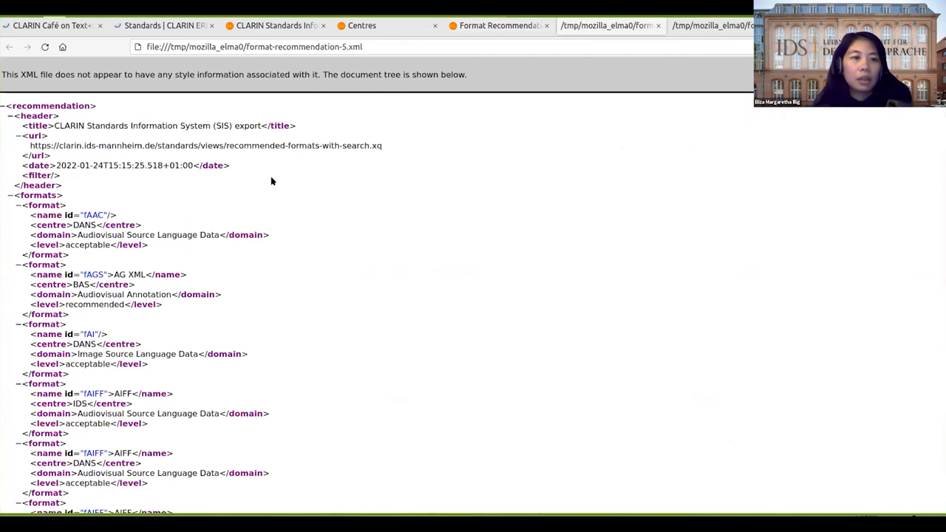
mouse_move(259, 162)
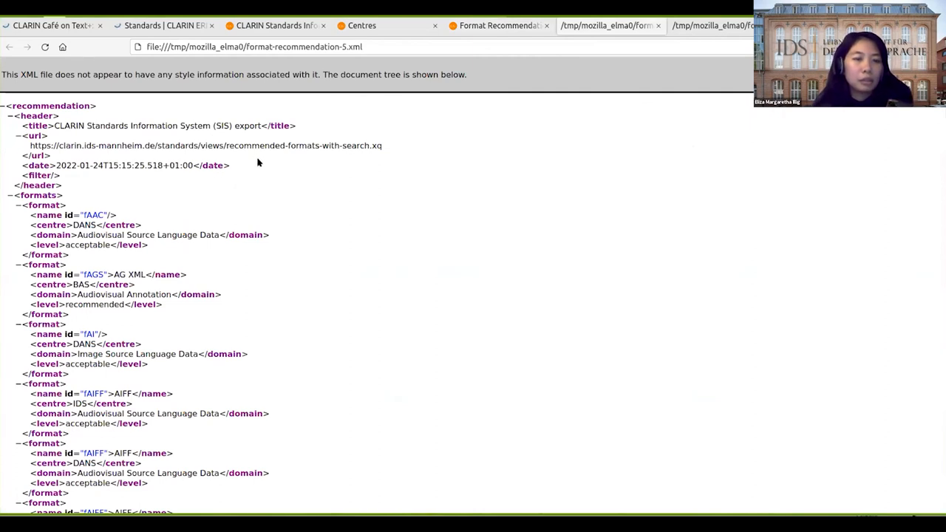
scroll("down", 3)
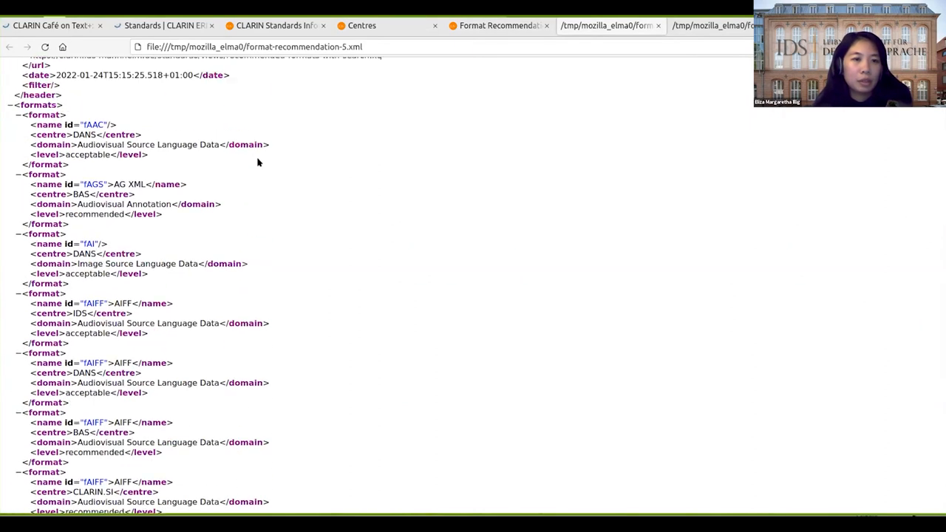
scroll("up", 3)
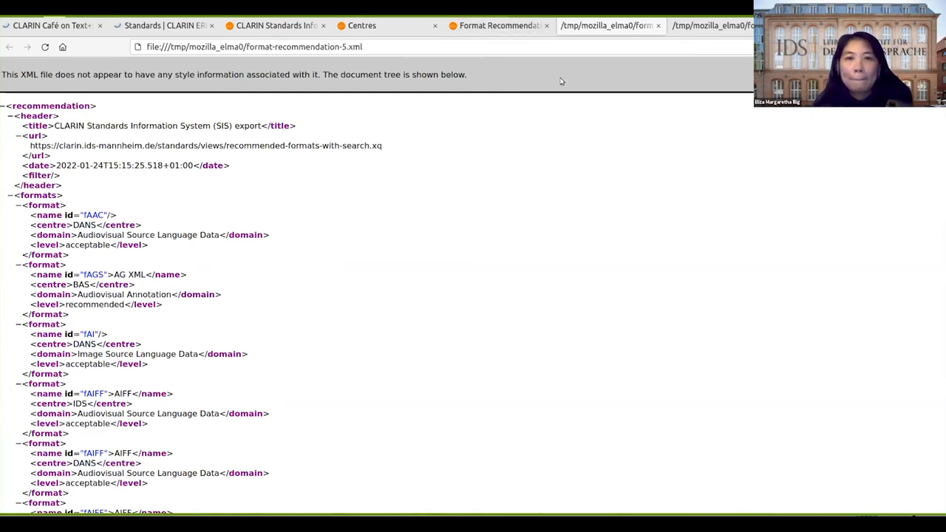
- Switch back to the Format Recommendations tab showing the unfiltered table of all centres
left_click(499, 25)
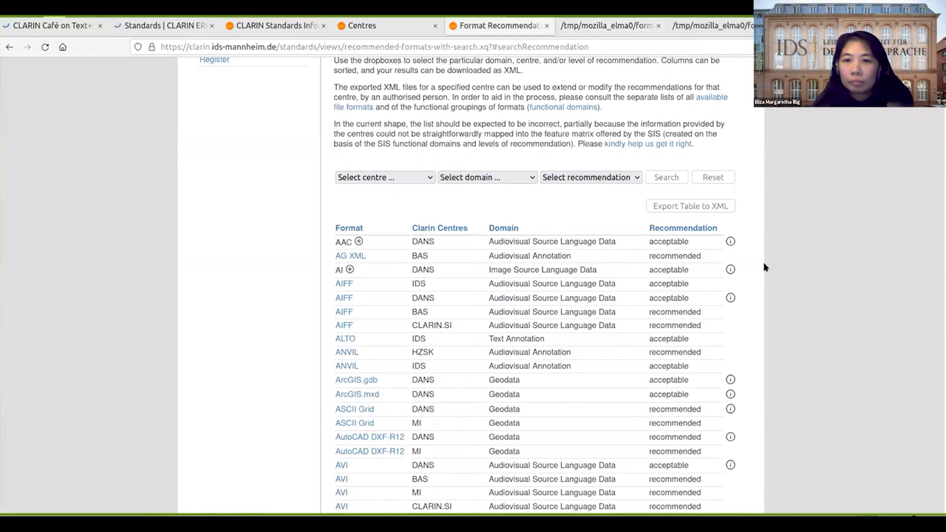
mouse_move(162, 317)
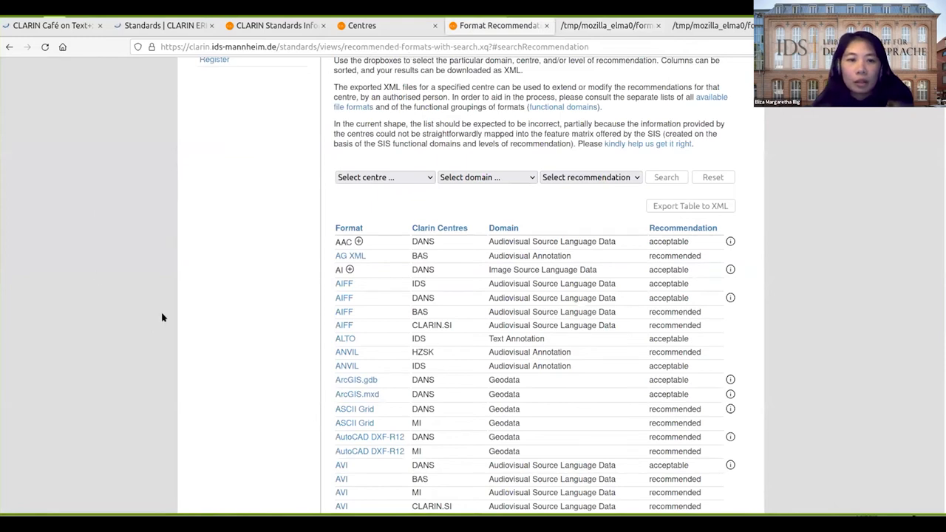
scroll("up", 3)
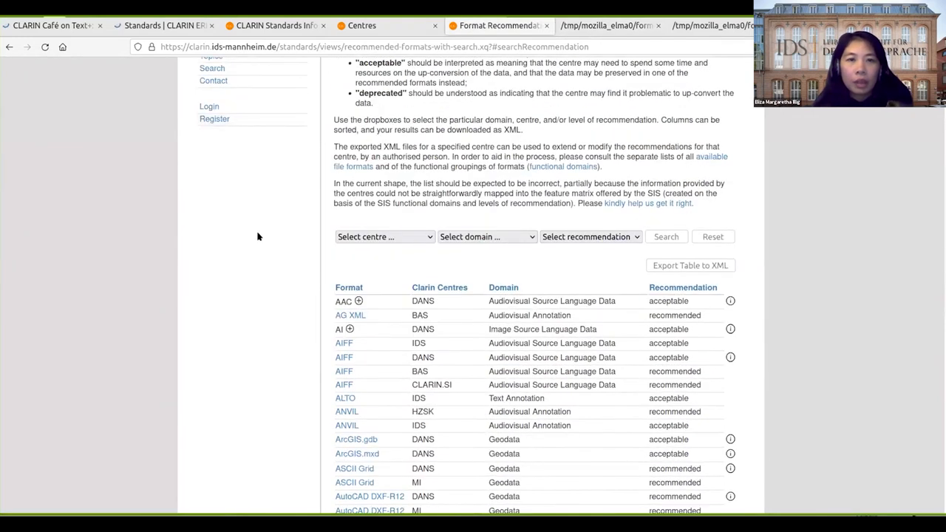
scroll("down", 3)
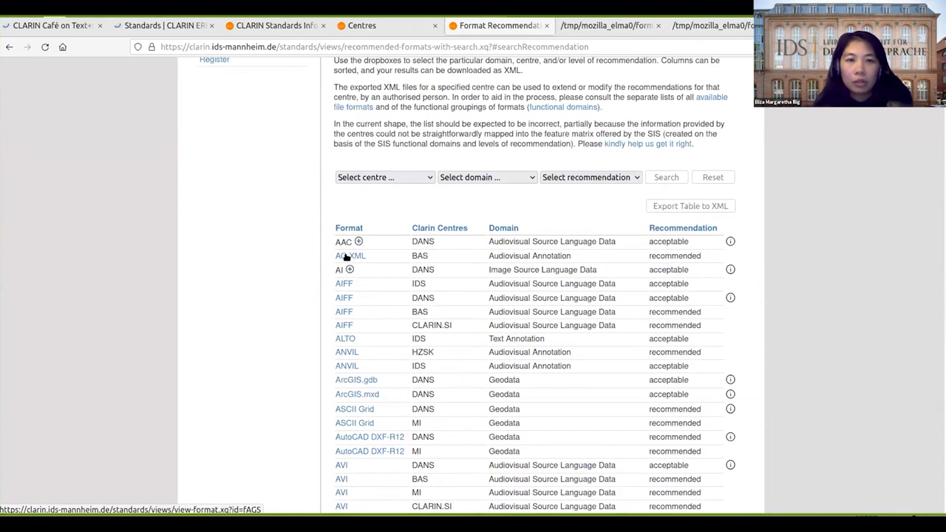
- Open the AG XML format page and scroll through its identifiers, description and keywords
left_click(351, 255)
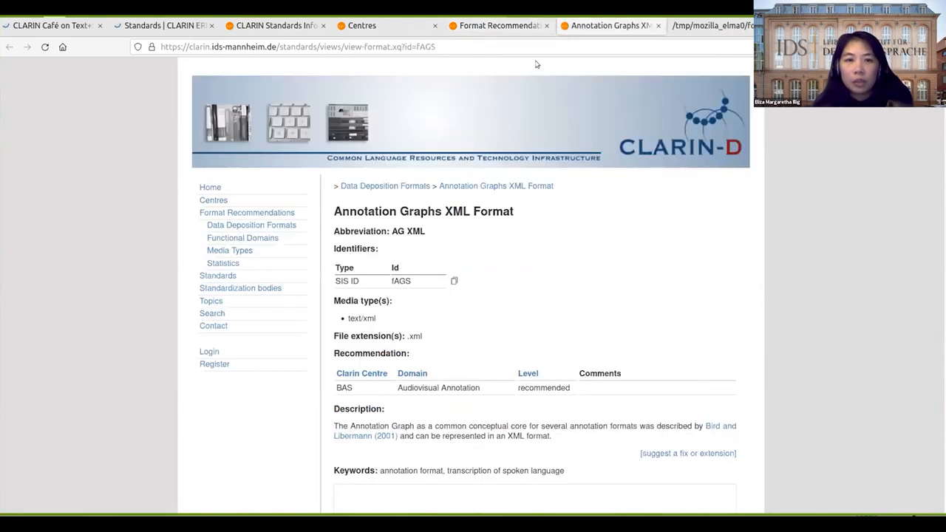
scroll("down", 3)
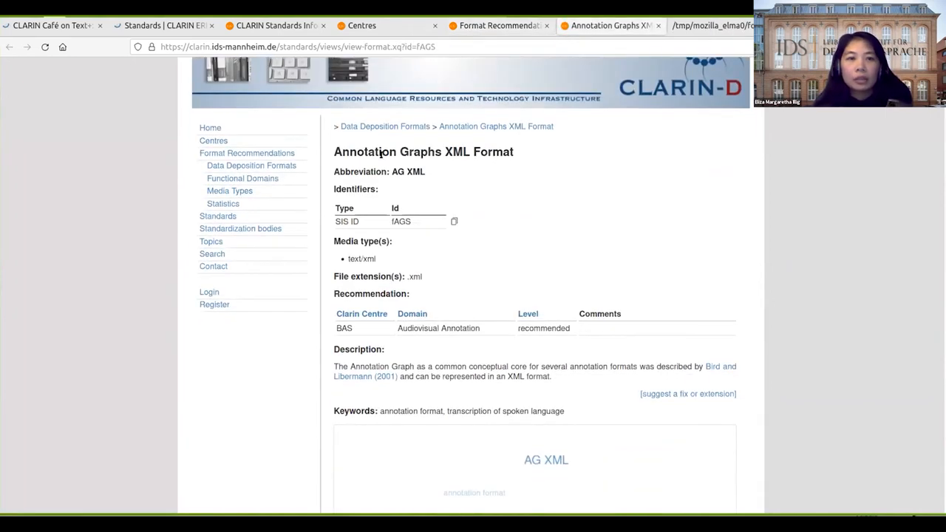
scroll("down", 3)
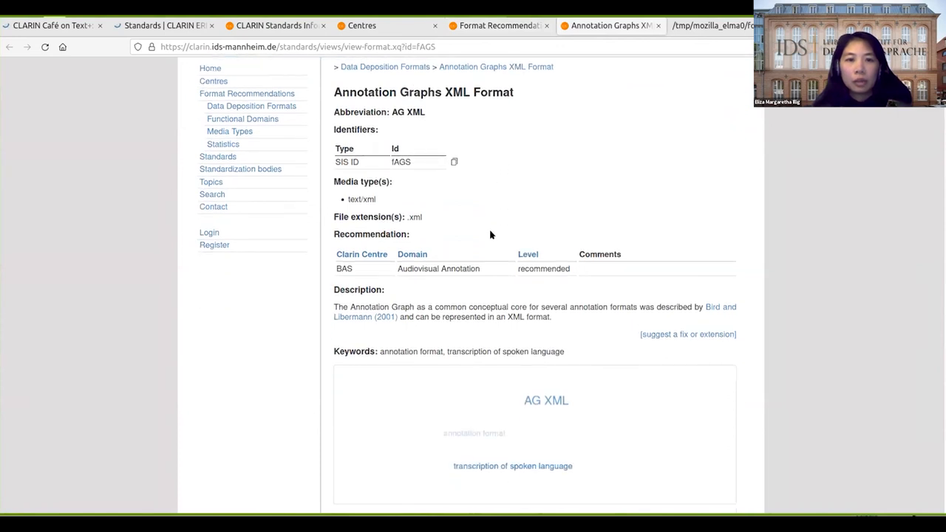
mouse_move(370, 193)
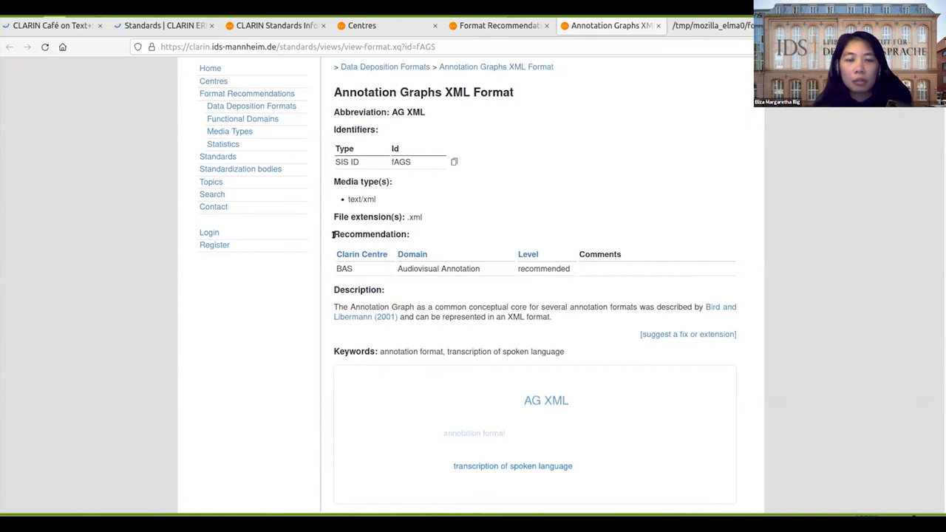
mouse_move(641, 205)
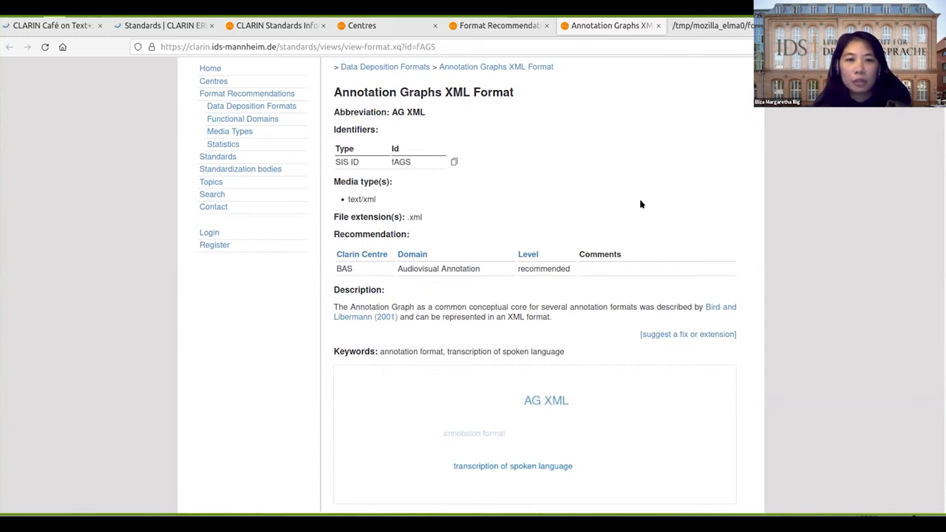
mouse_move(705, 190)
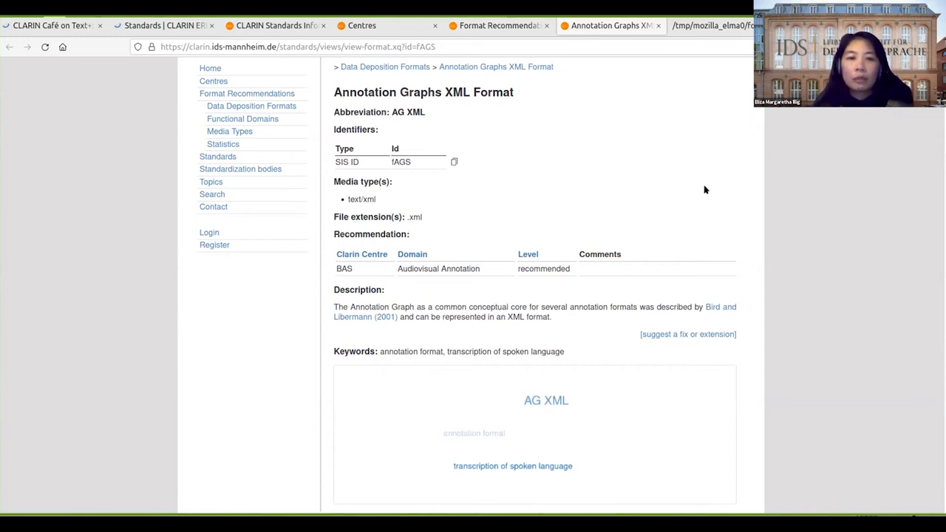
scroll("up", 3)
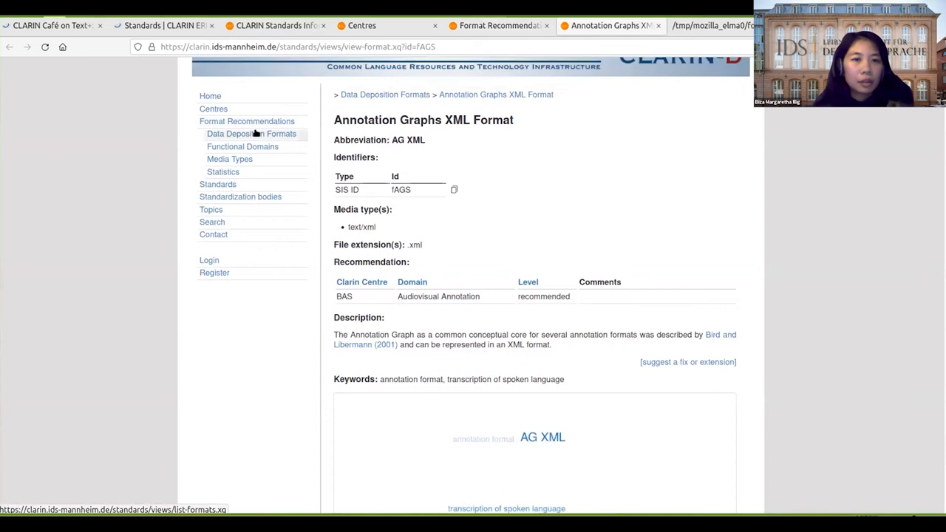
- Open Data Deposition Formats, scroll to the 156 missing formats, and start a GitHub issue for fAAC
left_click(251, 134)
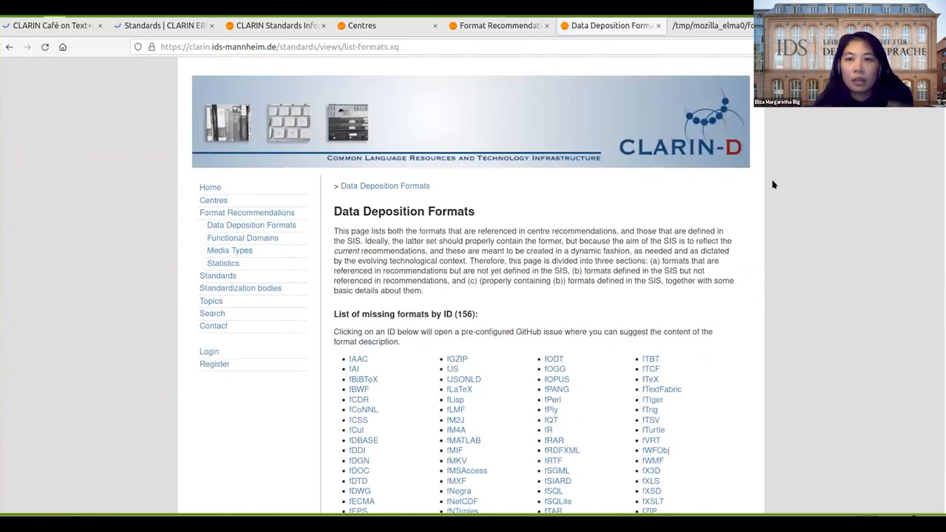
mouse_move(802, 176)
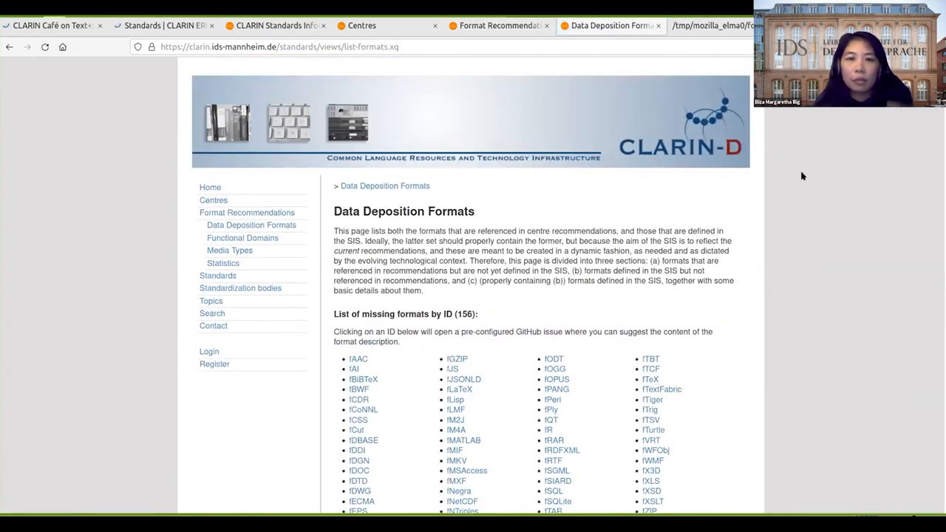
scroll("down", 3)
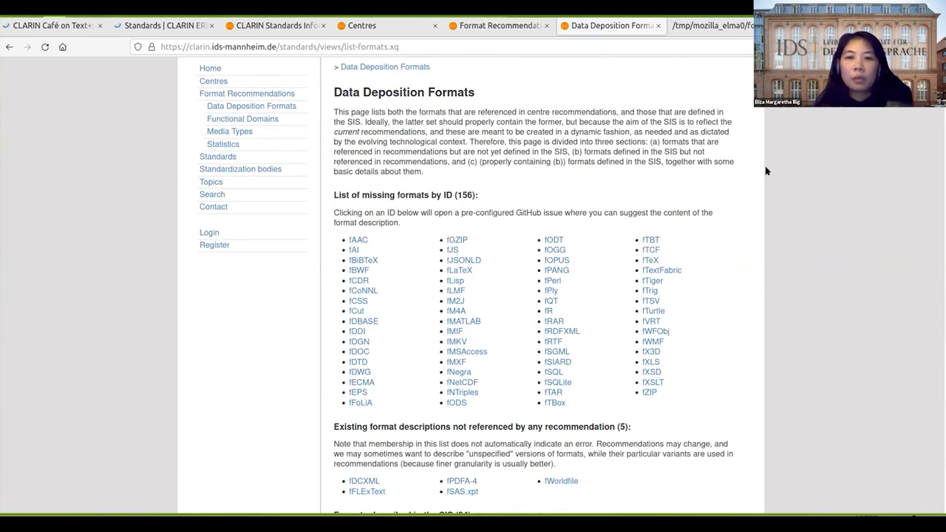
scroll("down", 3)
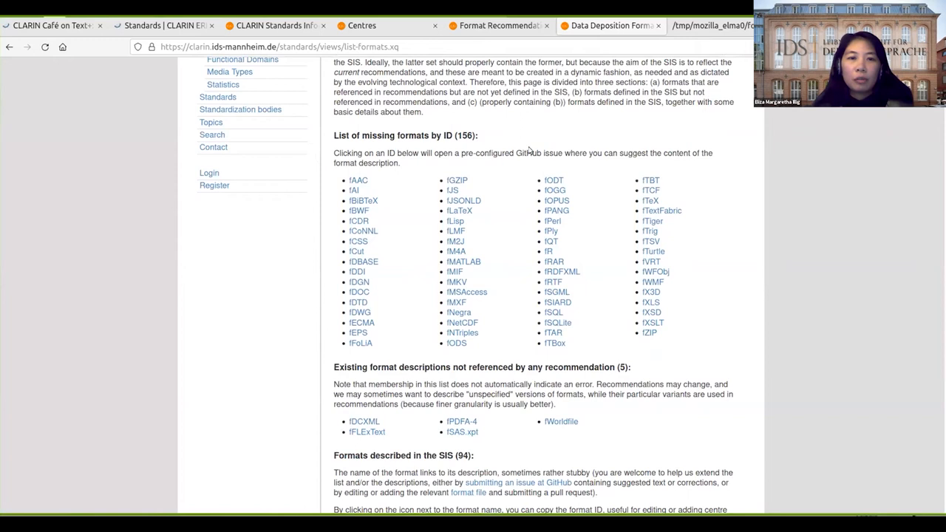
mouse_move(726, 183)
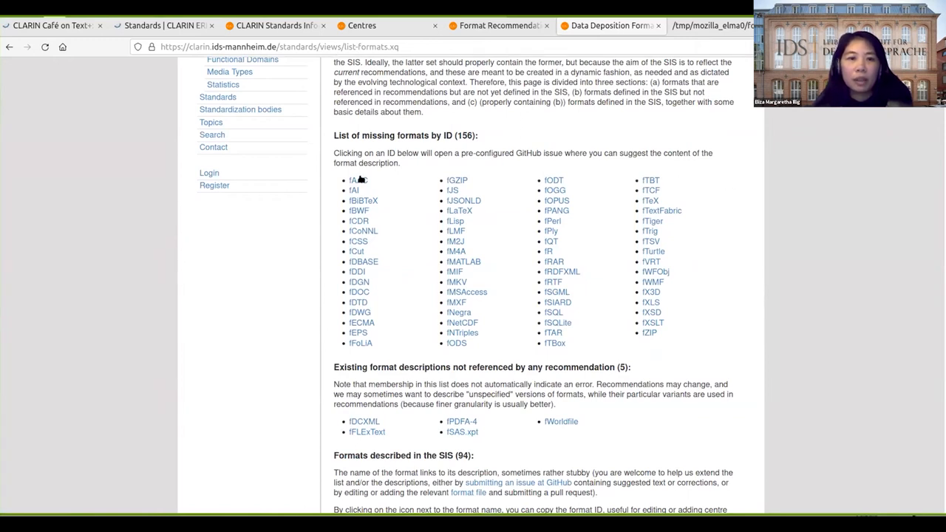
left_click(354, 180)
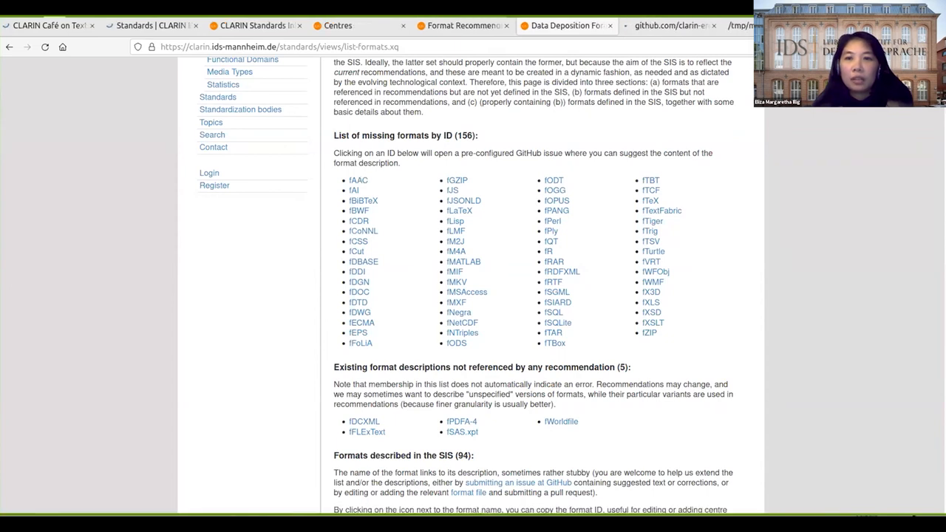
- Switch to the GitHub new-issue tab pre-filled for the missing fAAC format
left_click(358, 180)
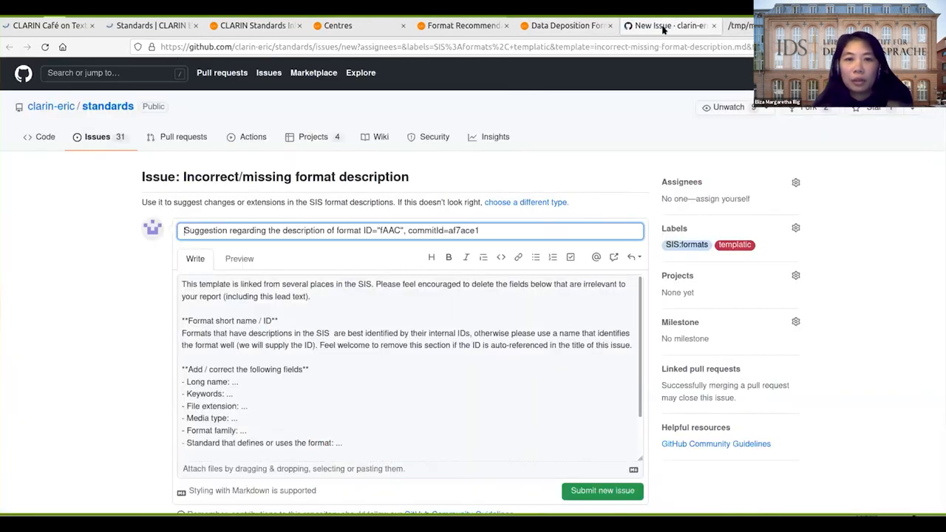
mouse_move(392, 116)
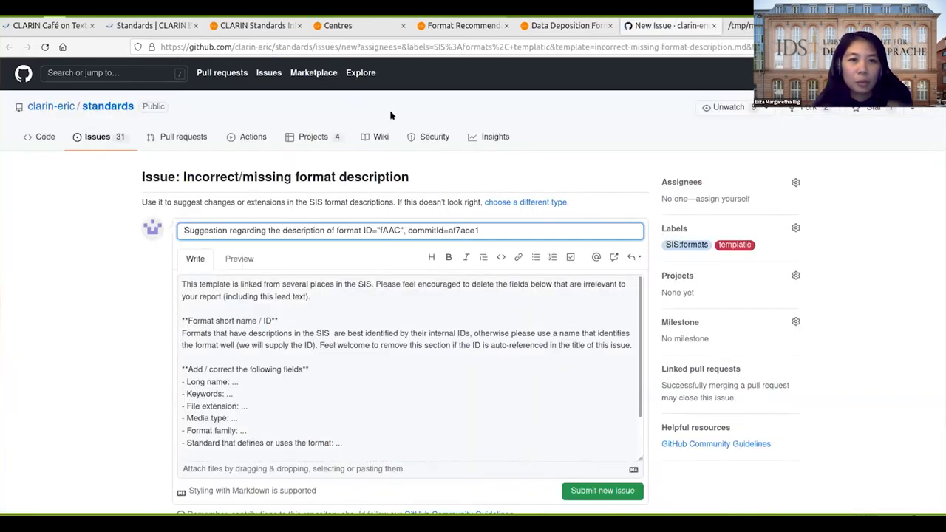
mouse_move(545, 365)
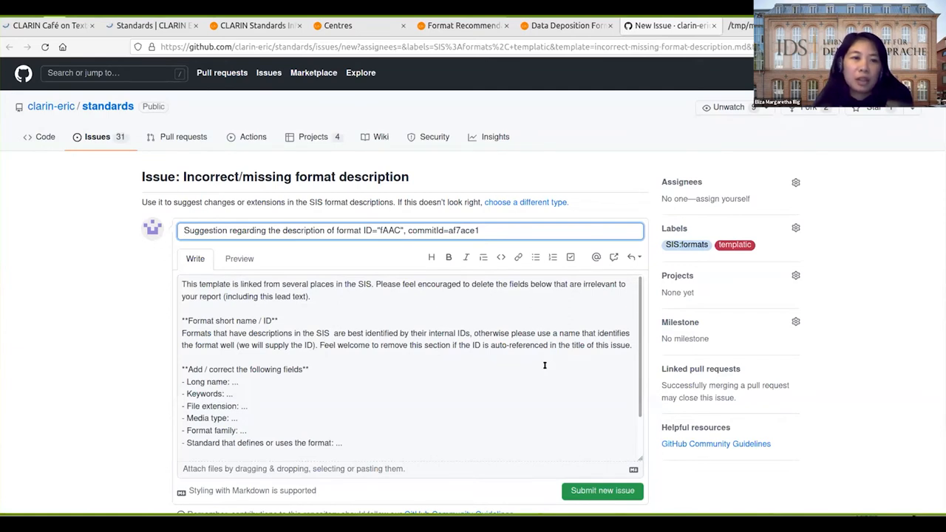
mouse_move(766, 371)
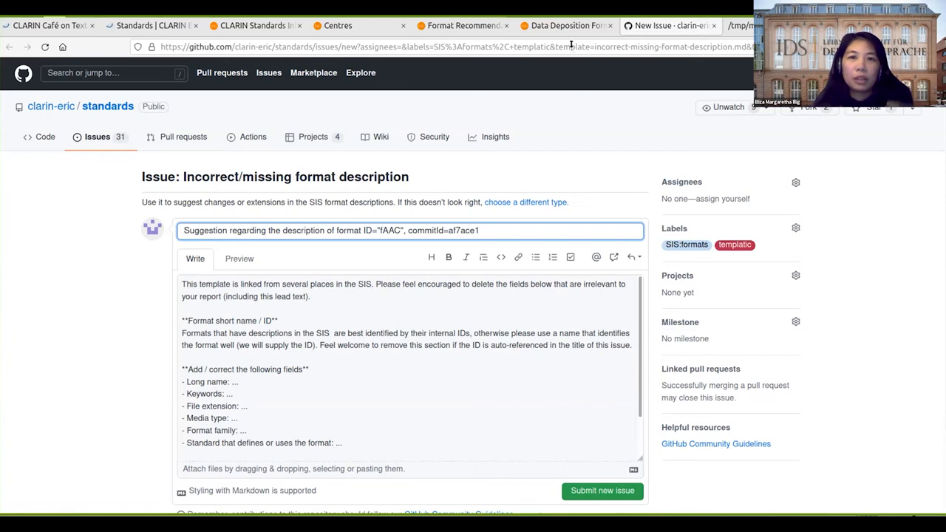
- Compare the recommendations table's AAC entry with the fAAC issue, then return to Data Deposition Formats
left_click(563, 25)
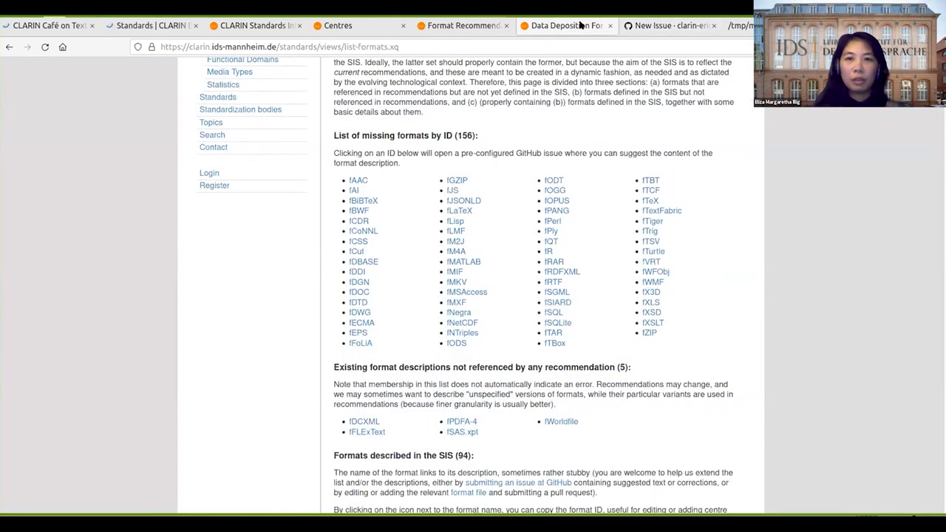
mouse_move(711, 167)
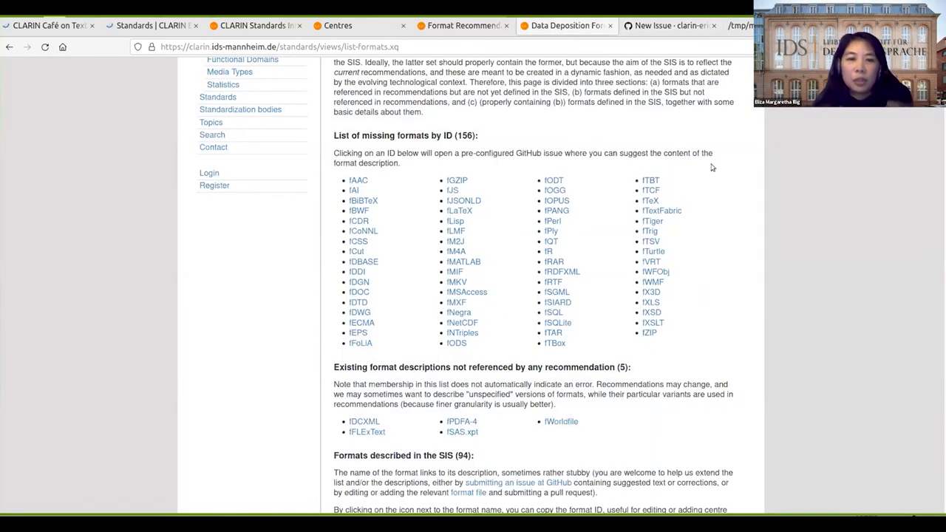
left_click(462, 25)
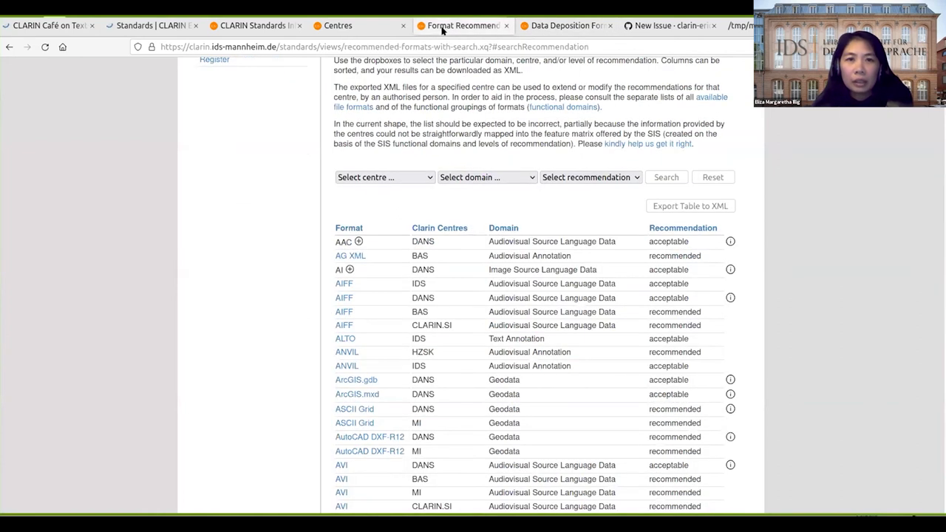
mouse_move(358, 241)
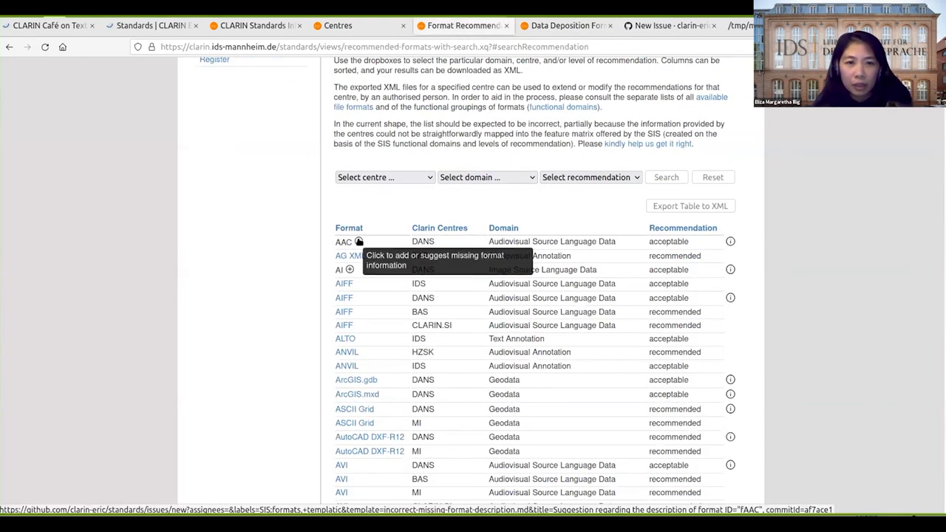
mouse_move(652, 22)
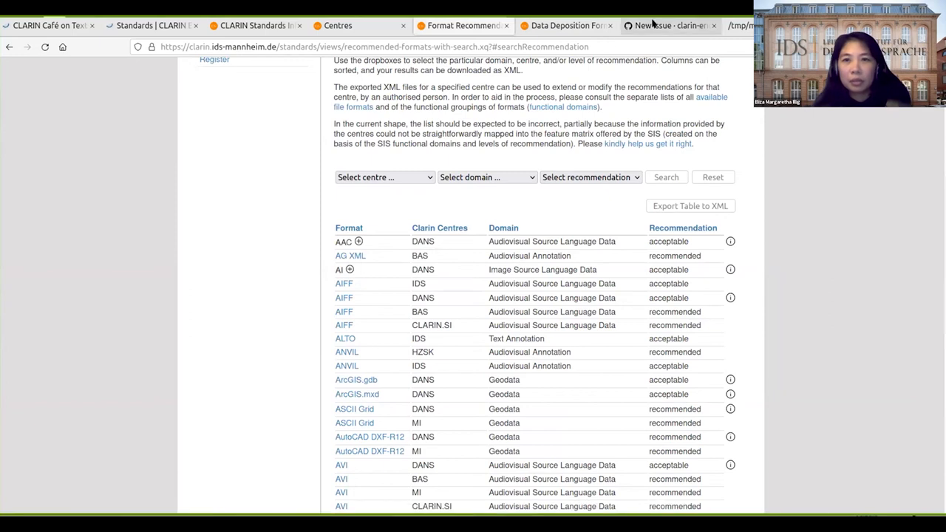
left_click(669, 25)
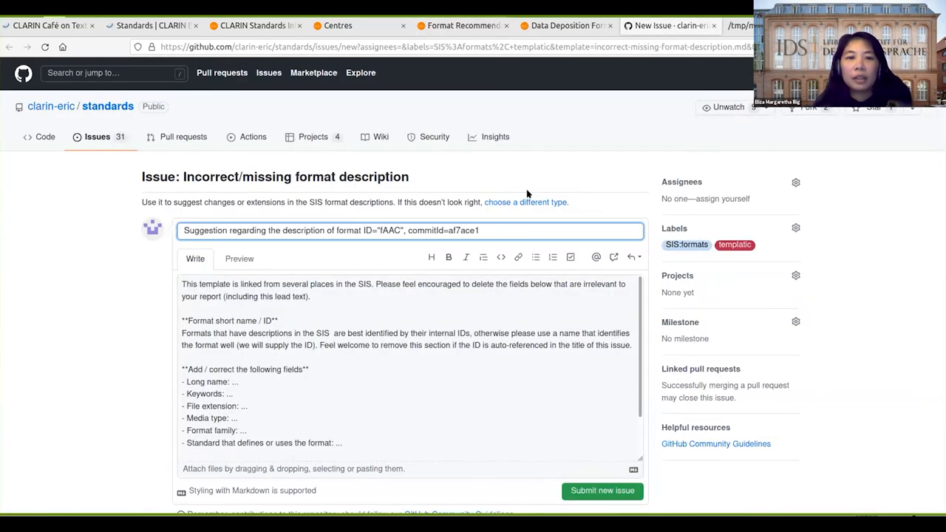
left_click(566, 25)
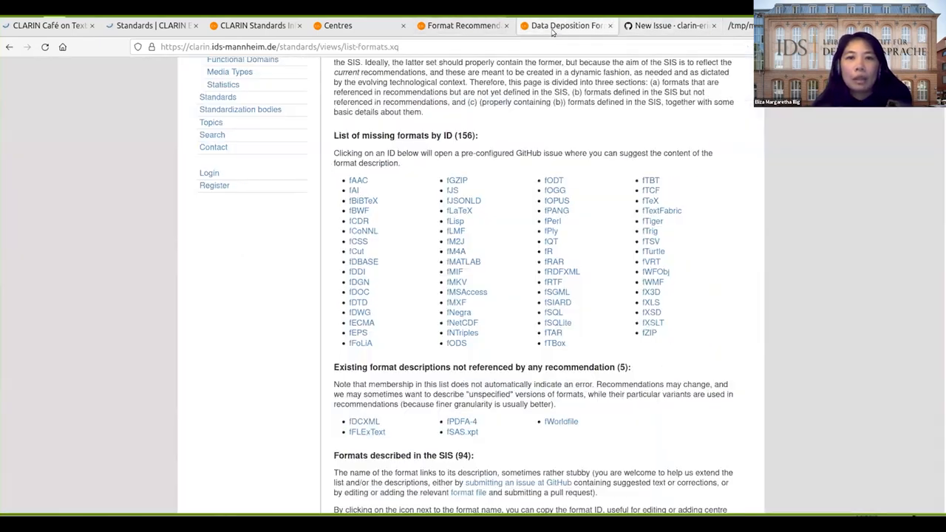
scroll("down", 3)
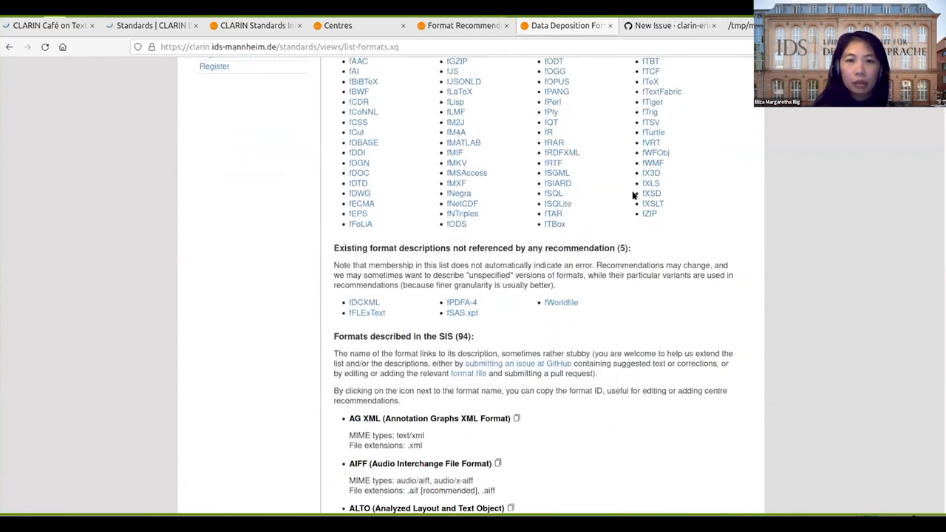
scroll("down", 3)
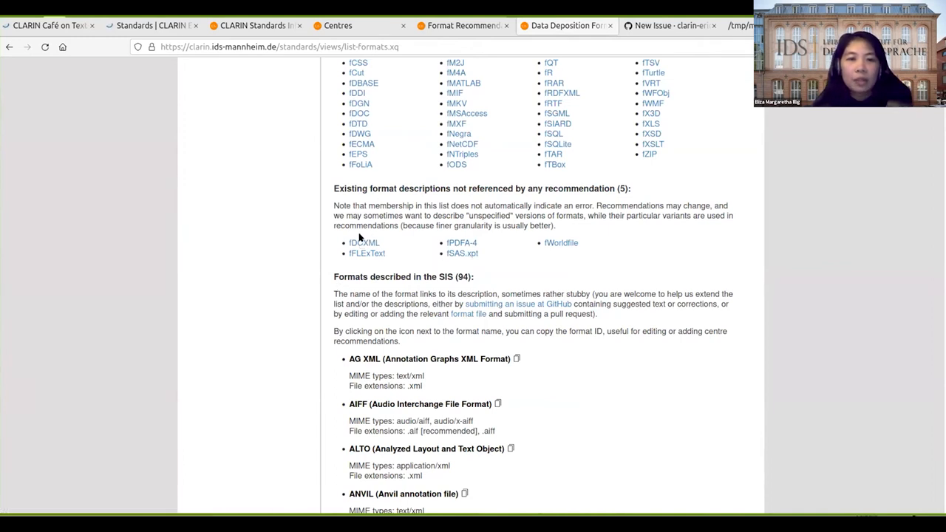
mouse_move(595, 196)
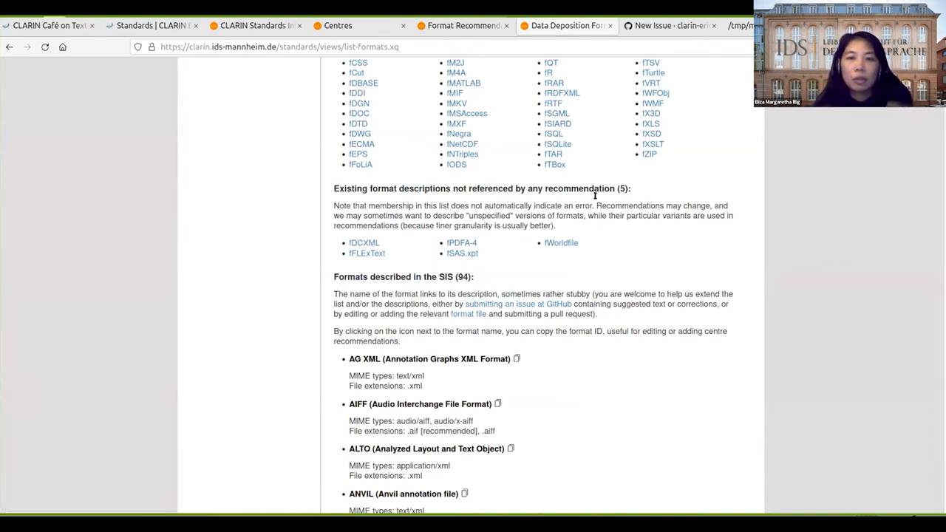
mouse_move(624, 244)
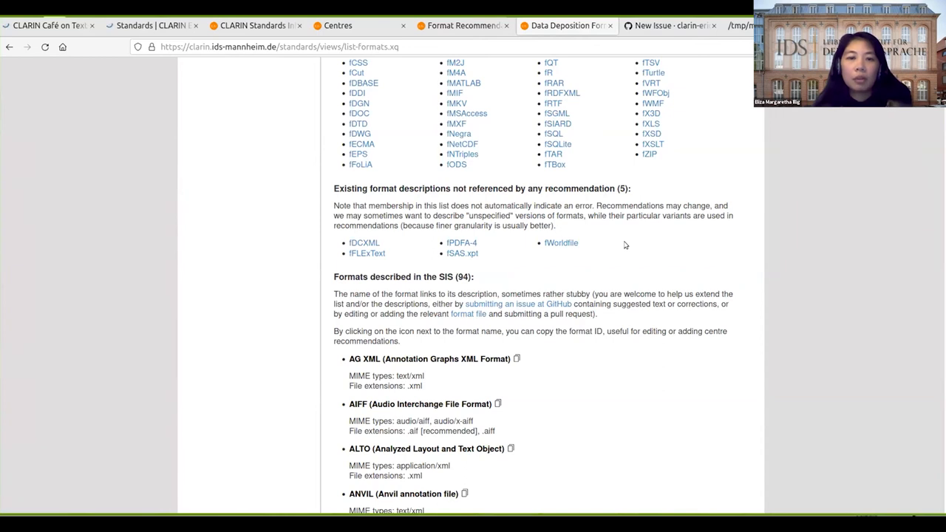
scroll("down", 3)
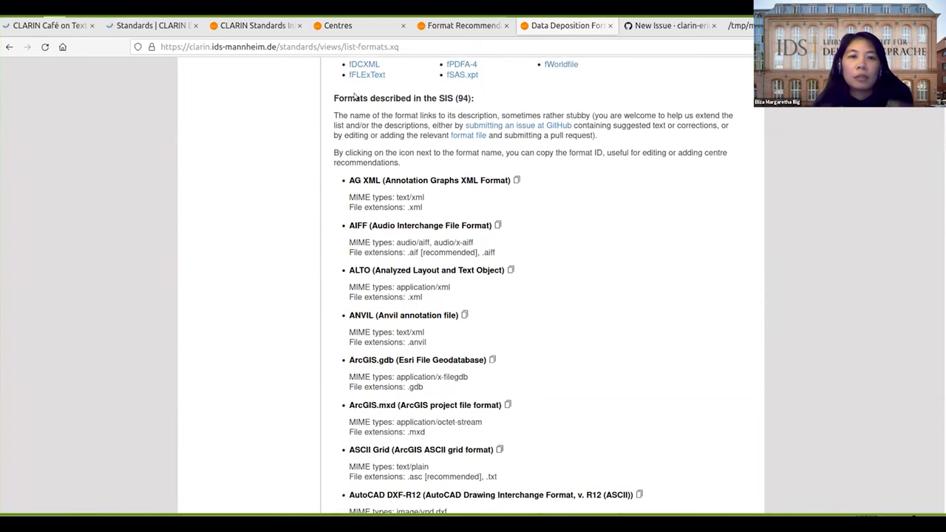
mouse_move(590, 187)
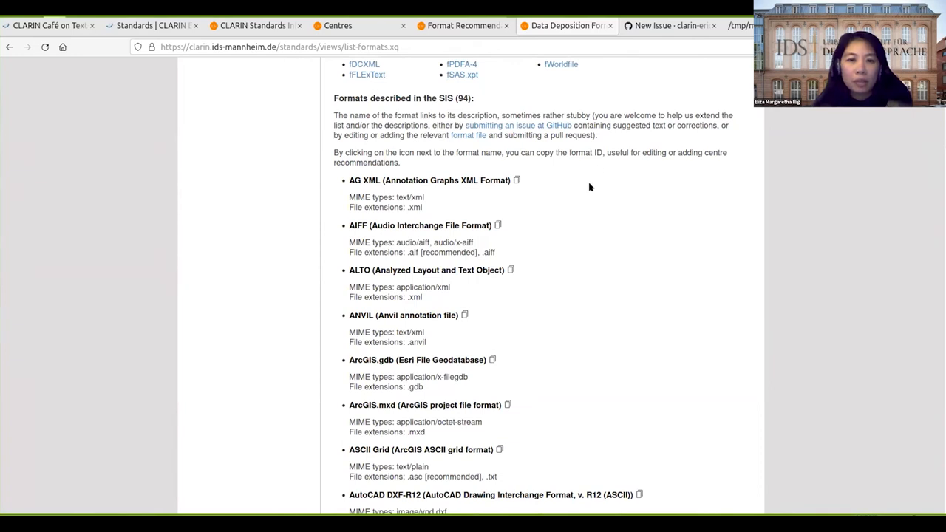
scroll("up", 3)
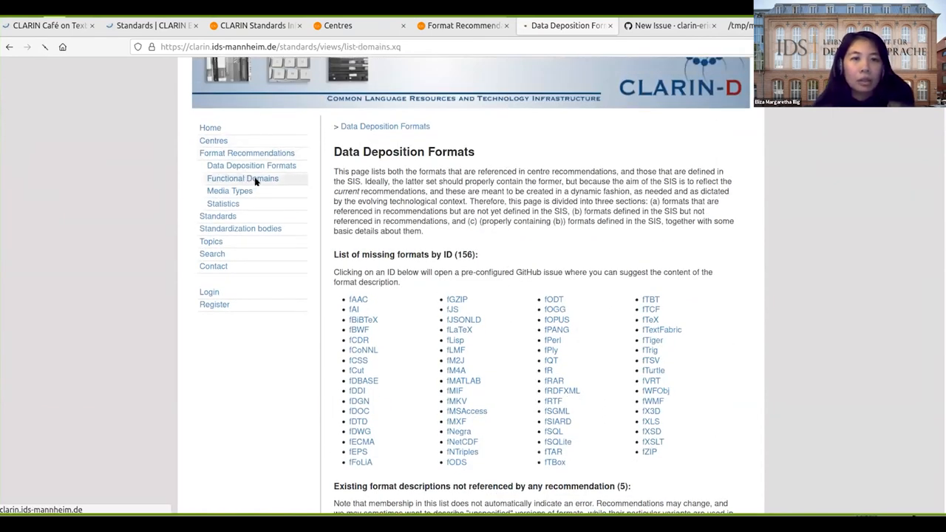
- Scroll through the Functional domains page, then go to the Media Types list
left_click(242, 178)
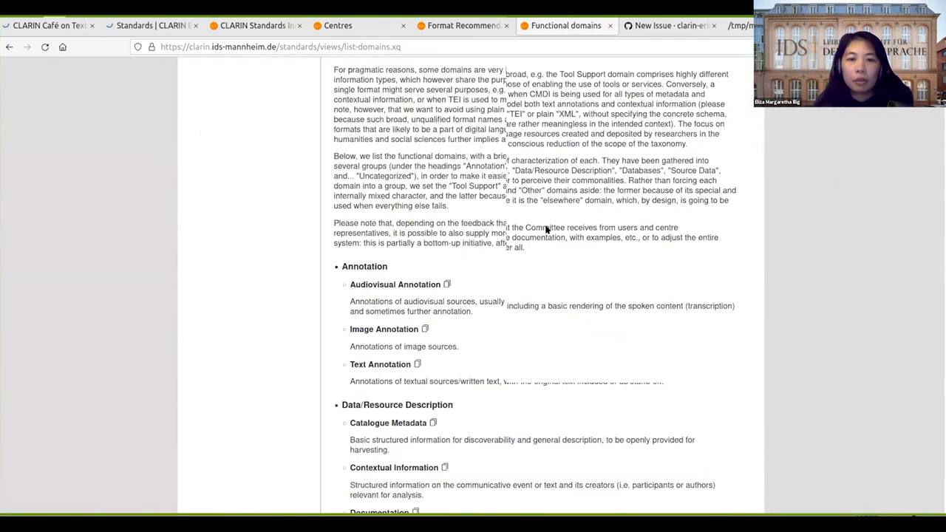
scroll("down", 3)
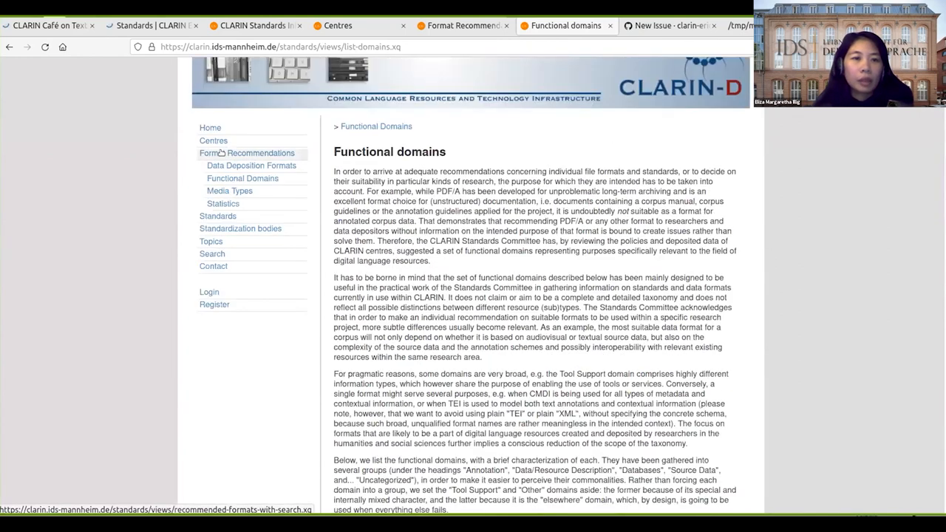
left_click(229, 190)
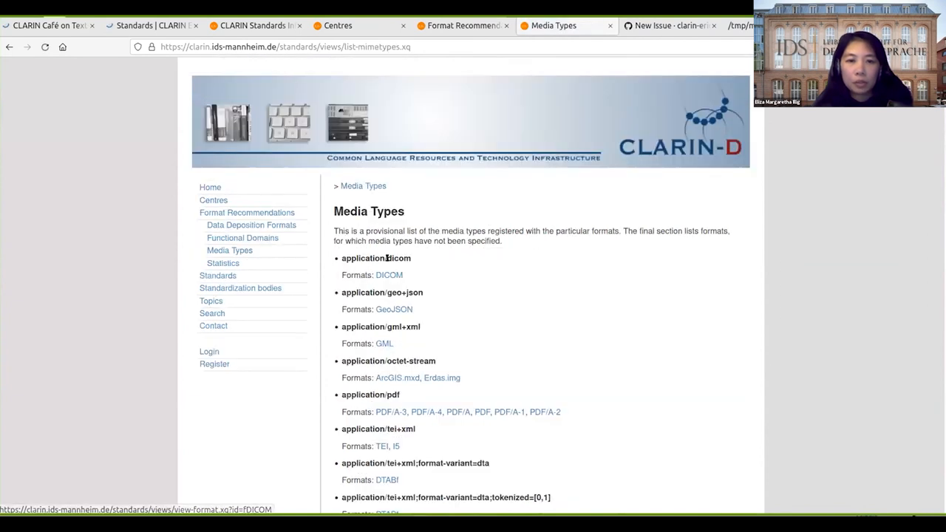
mouse_move(214, 201)
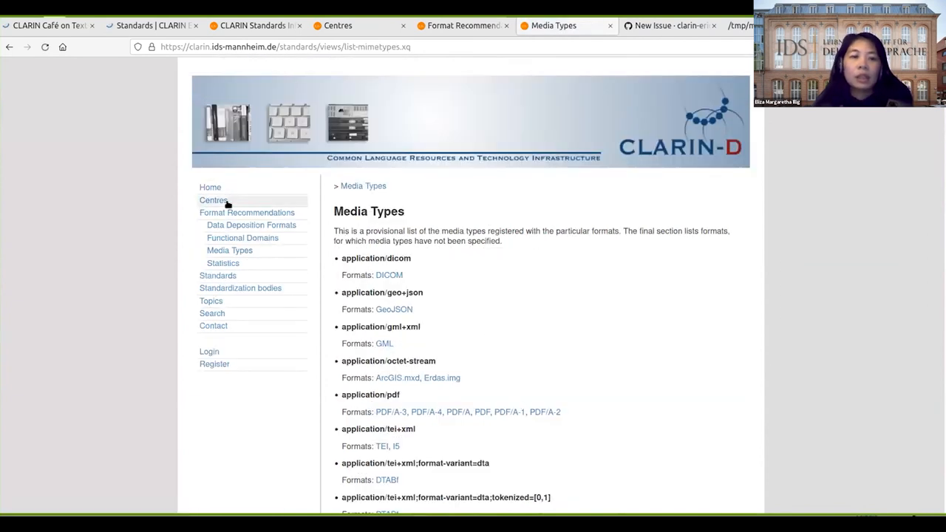
mouse_move(229, 250)
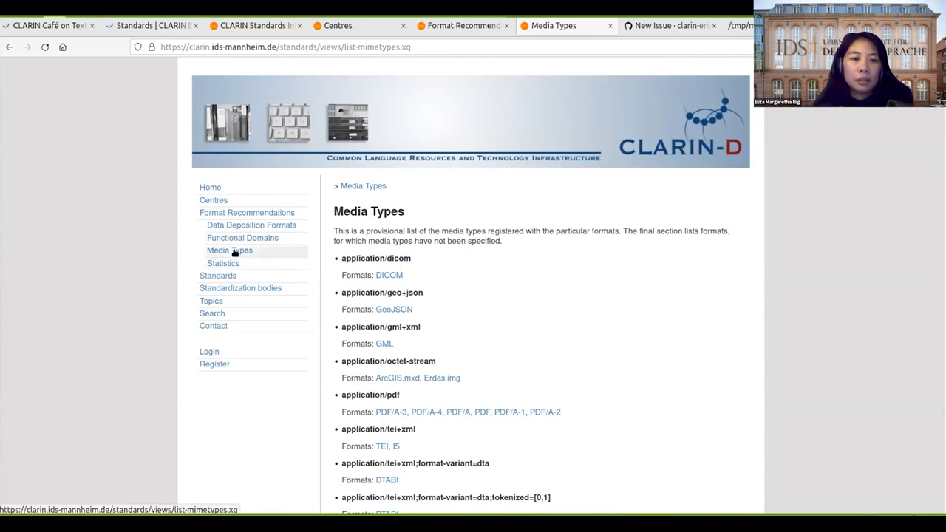
- Review Format Statistics: 94 formats, 17 domains, 60 media types, per-domain recommendation counts
left_click(222, 263)
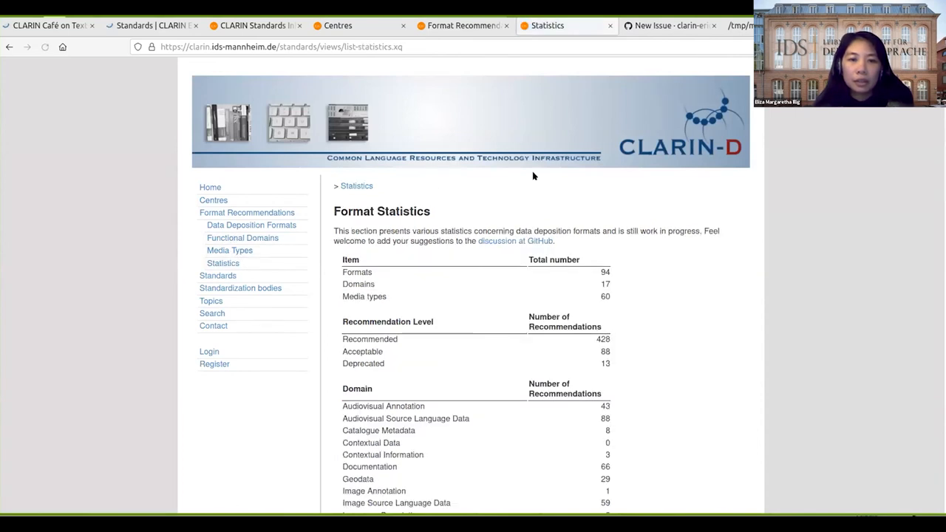
scroll("down", 3)
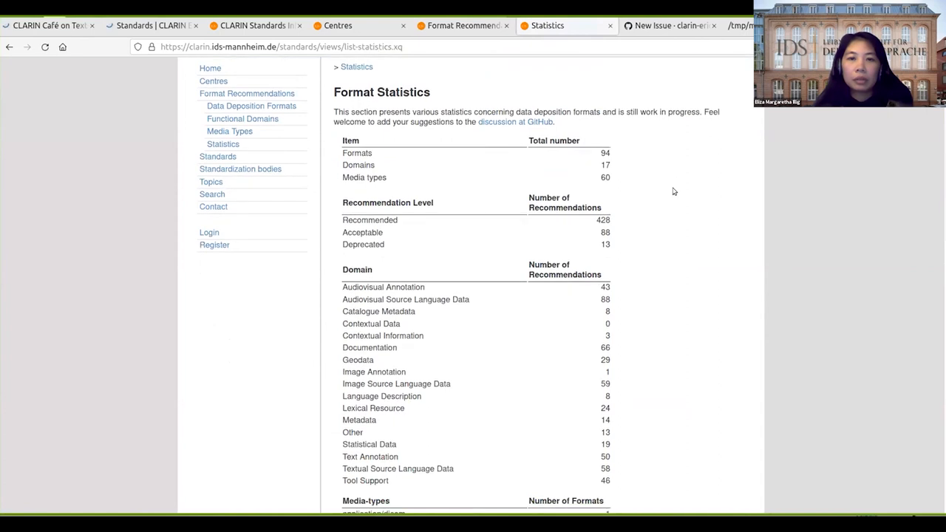
mouse_move(632, 182)
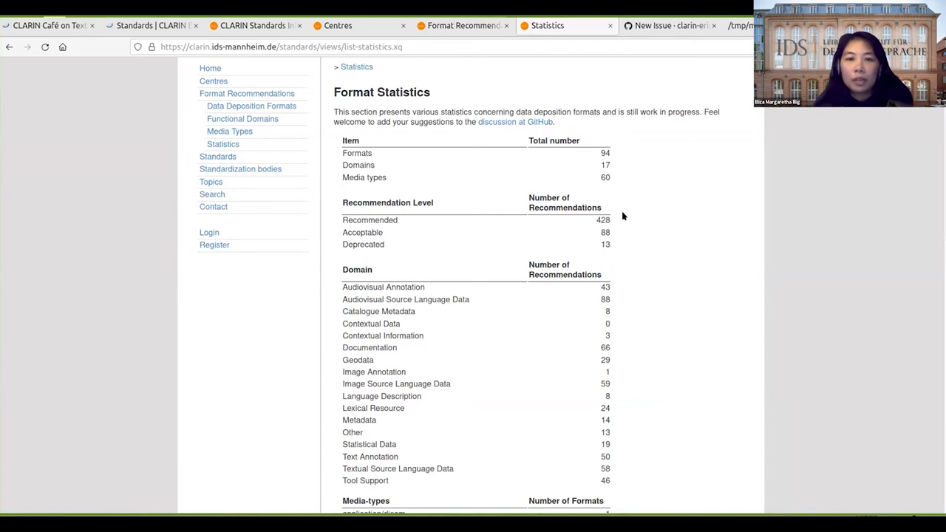
mouse_move(462, 229)
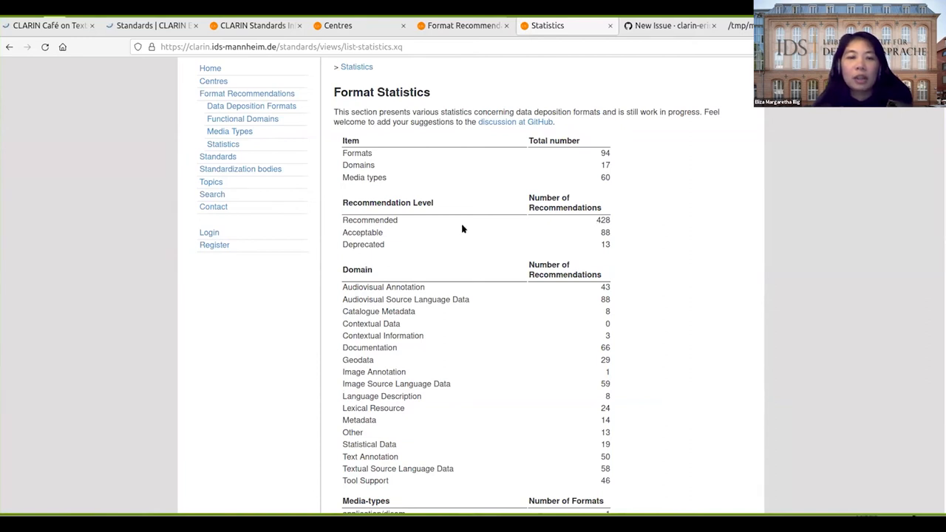
double_click(370, 220)
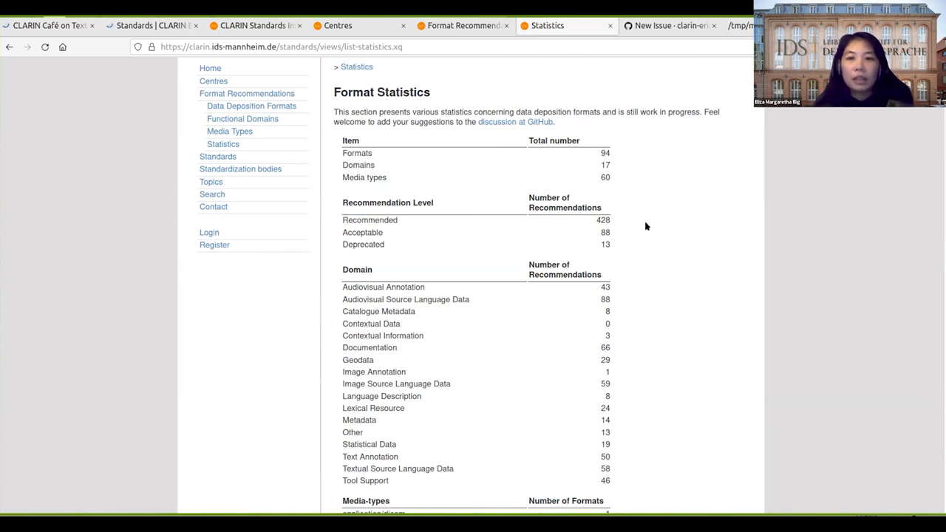
scroll("down", 3)
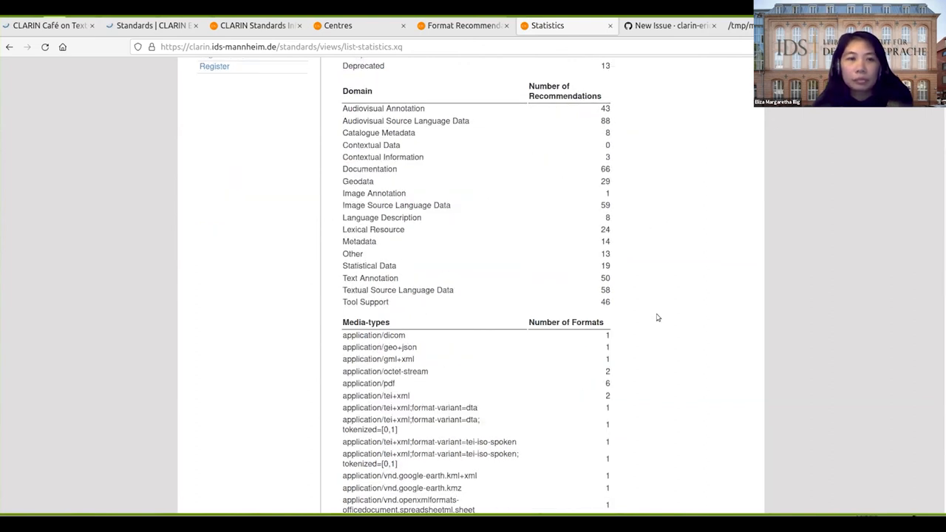
scroll("up", 3)
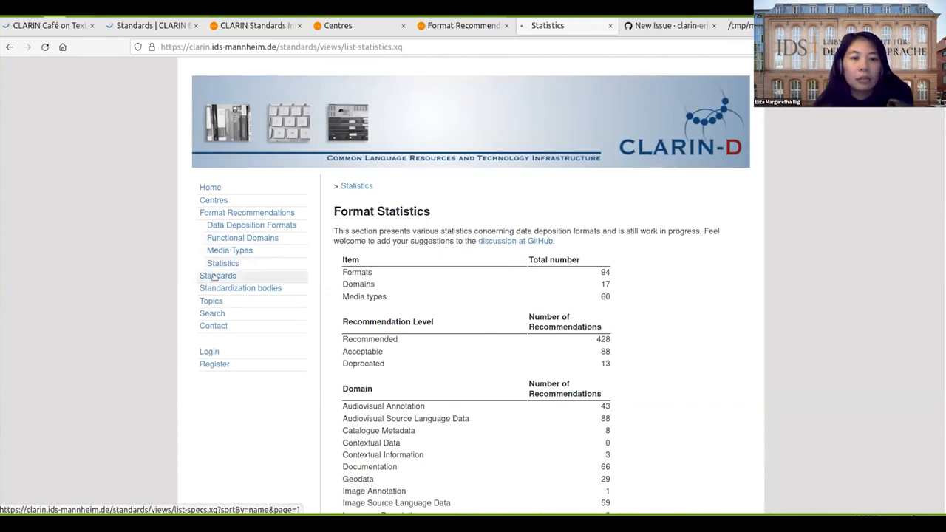
- Scroll through the 96-standard Standards and Specifications table and its relations graph
left_click(217, 275)
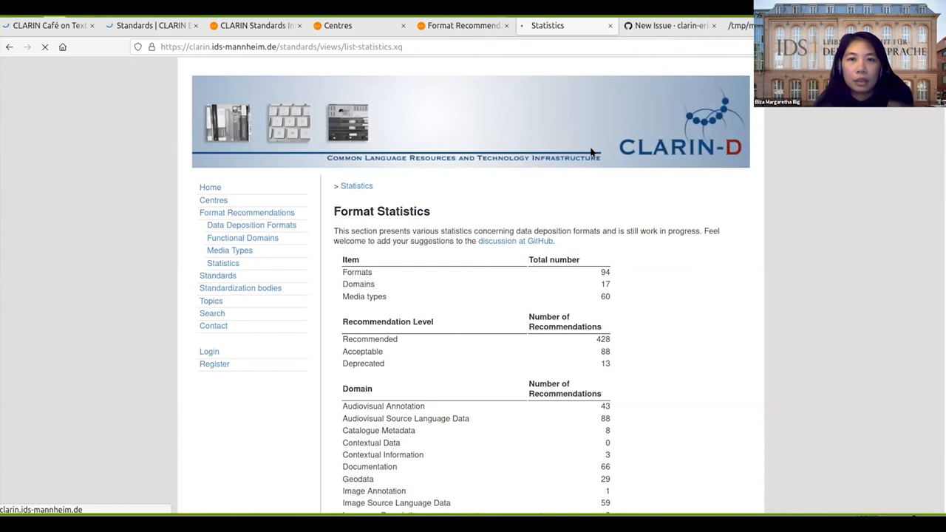
left_click(218, 275)
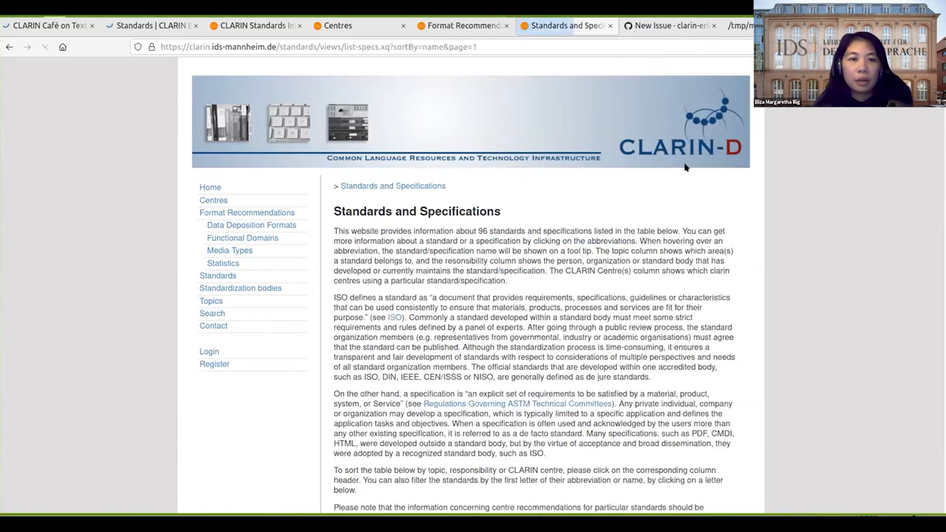
scroll("down", 3)
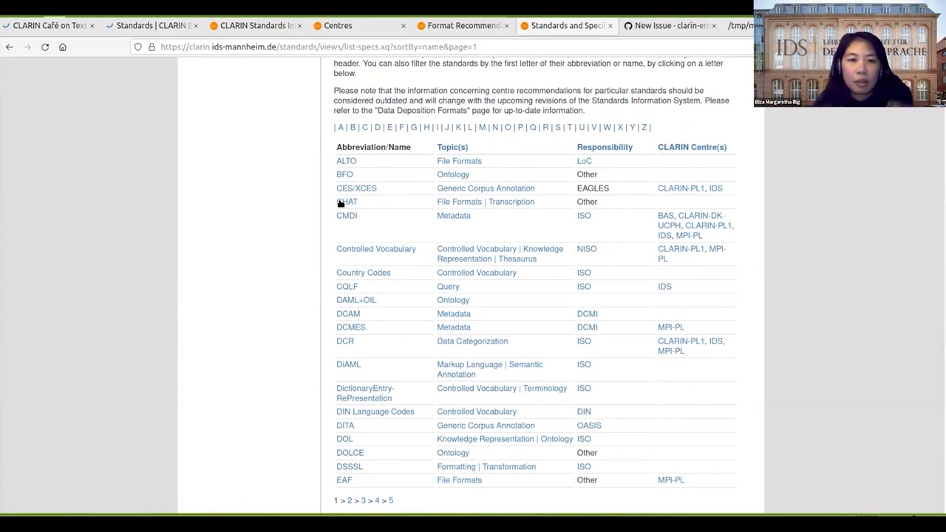
scroll("down", 3)
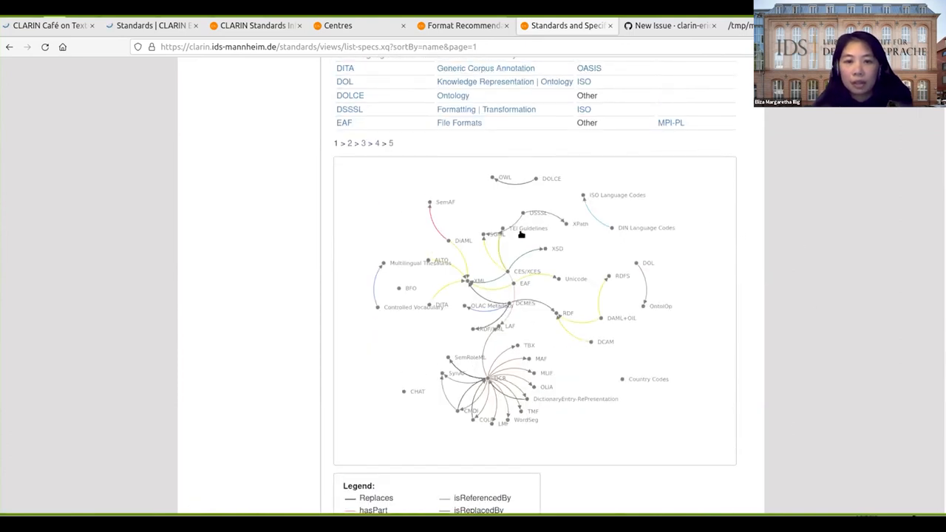
mouse_move(833, 252)
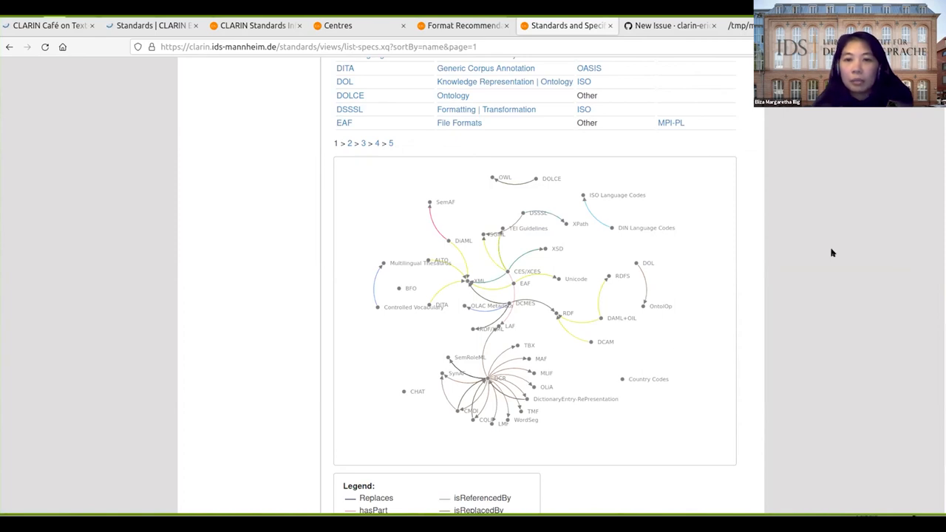
scroll("down", 3)
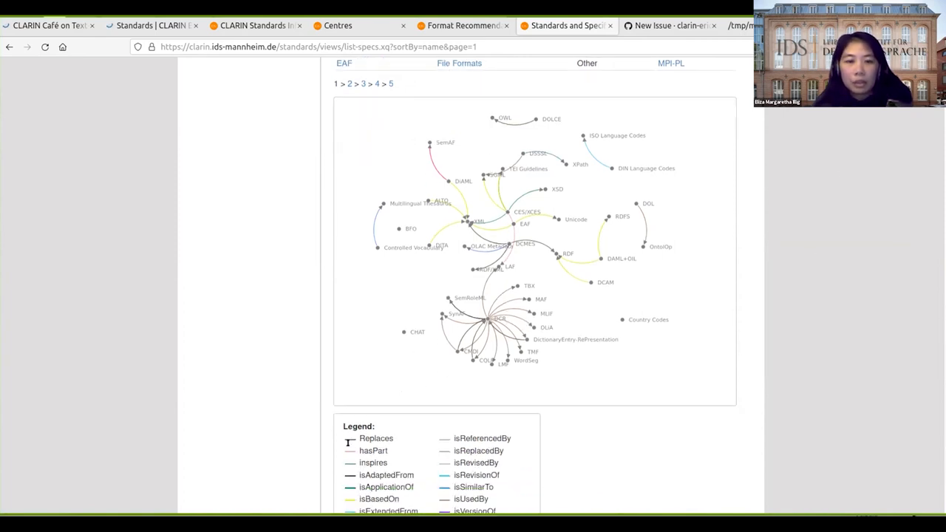
scroll("down", 3)
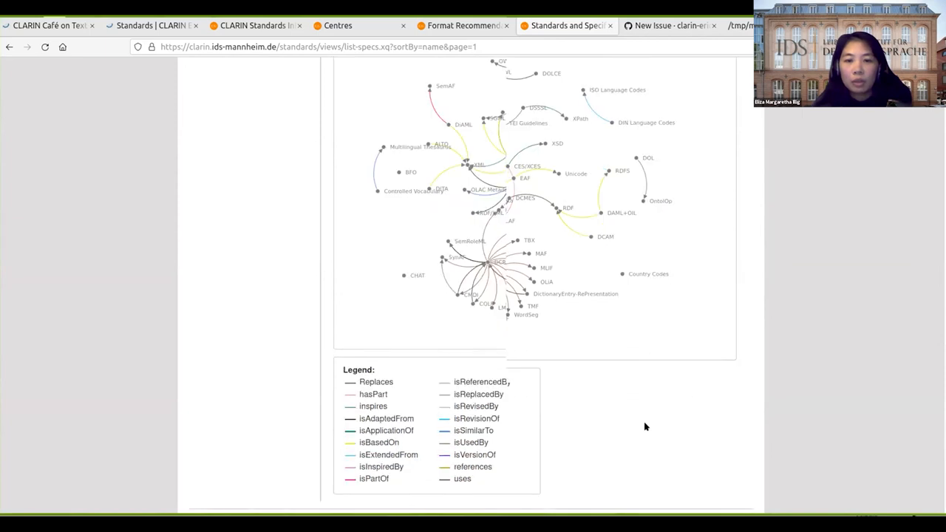
scroll("up", 3)
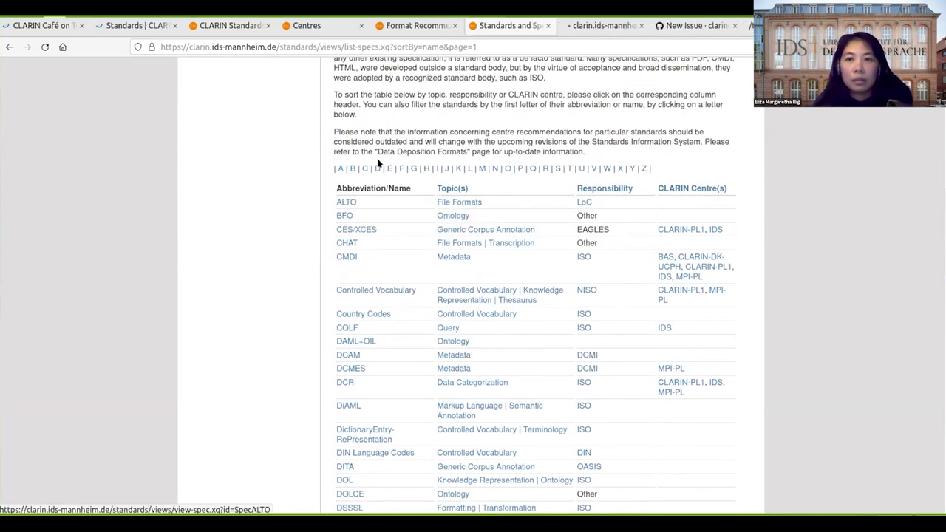
- View the ALTO standard page's scope, description, related standards and relations graph
left_click(346, 202)
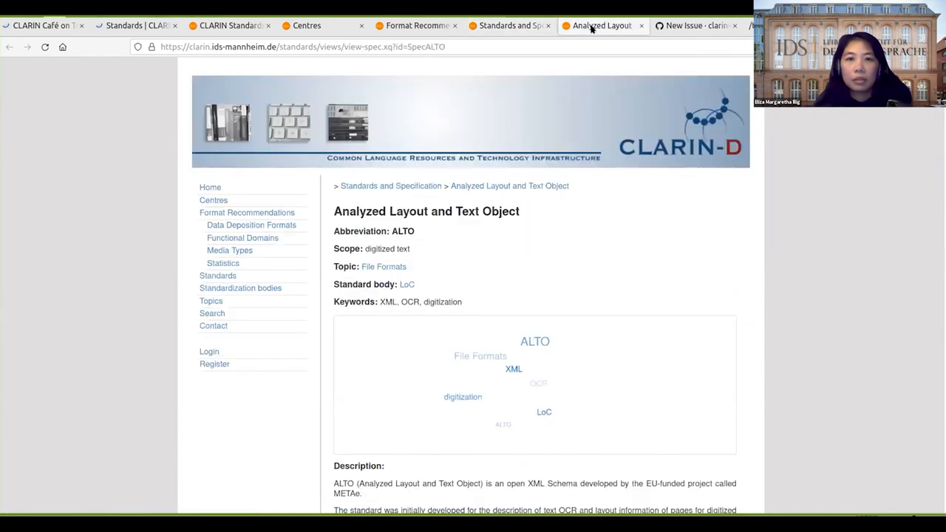
scroll("down", 3)
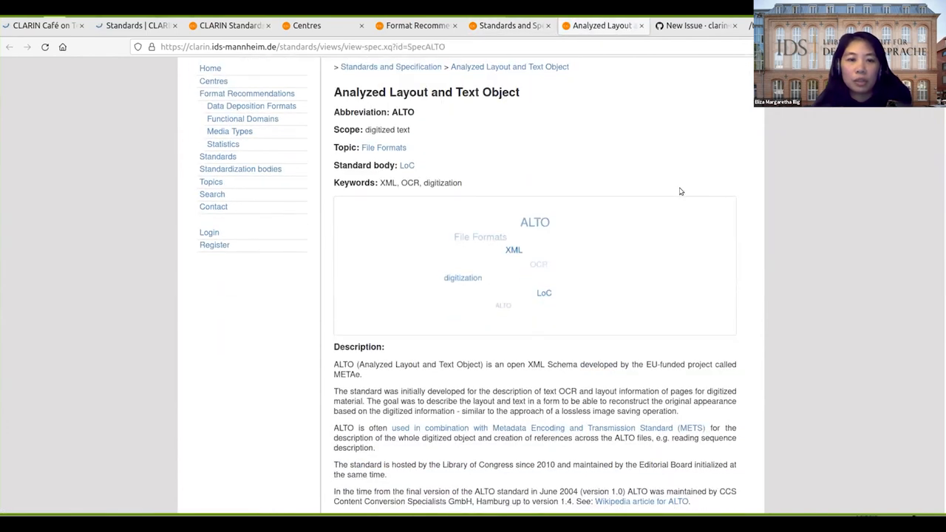
scroll("down", 3)
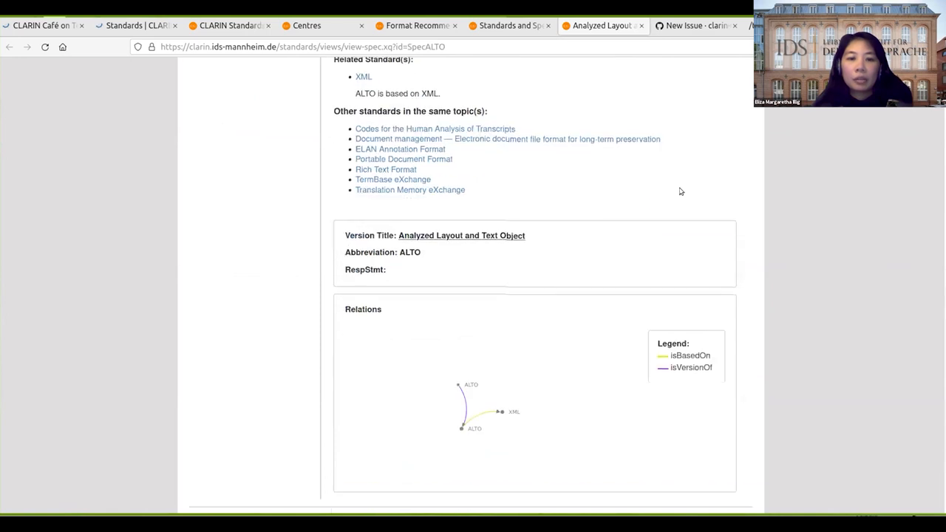
mouse_move(615, 286)
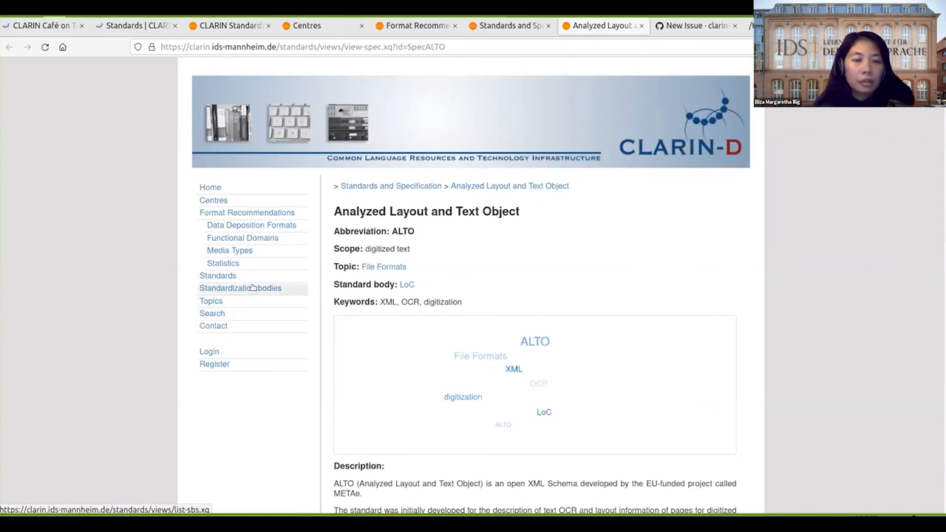
- Expand British Standards Institute and Deutsche Institut für Normung on the Standard Bodies page
left_click(240, 288)
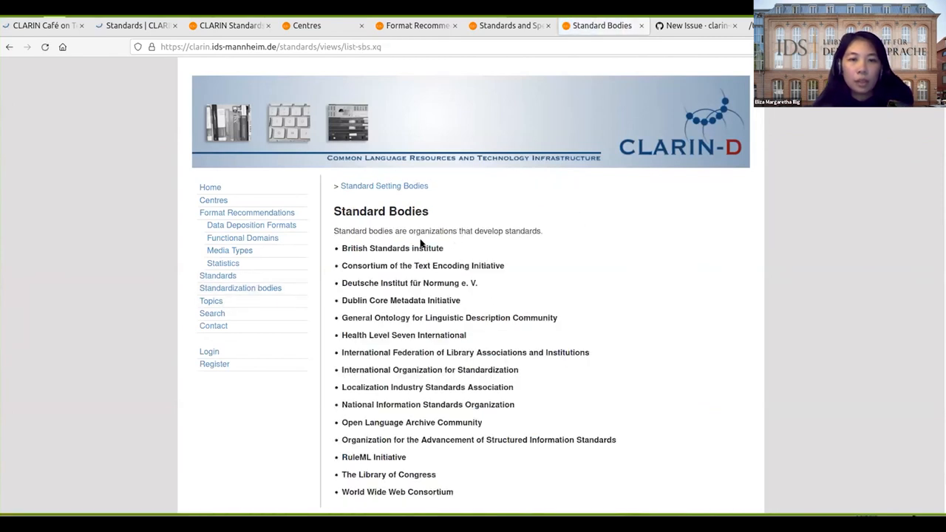
left_click(392, 247)
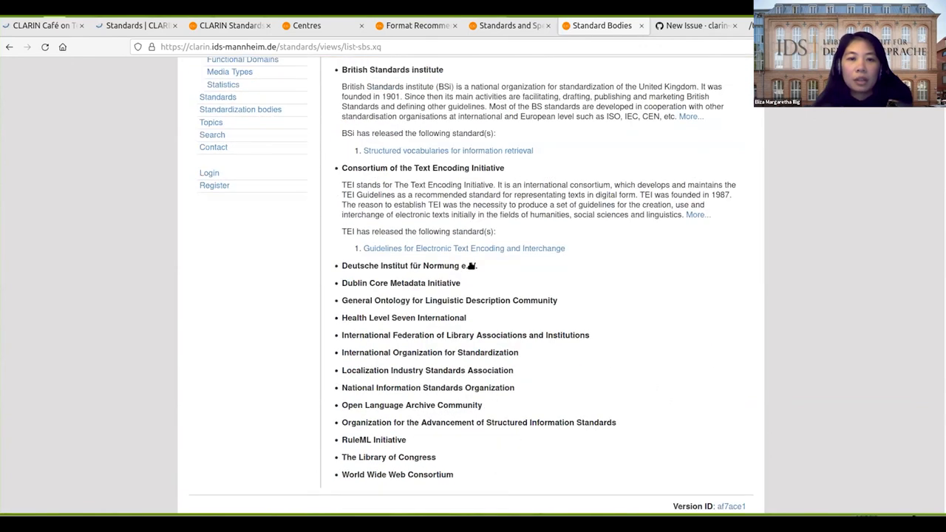
left_click(409, 266)
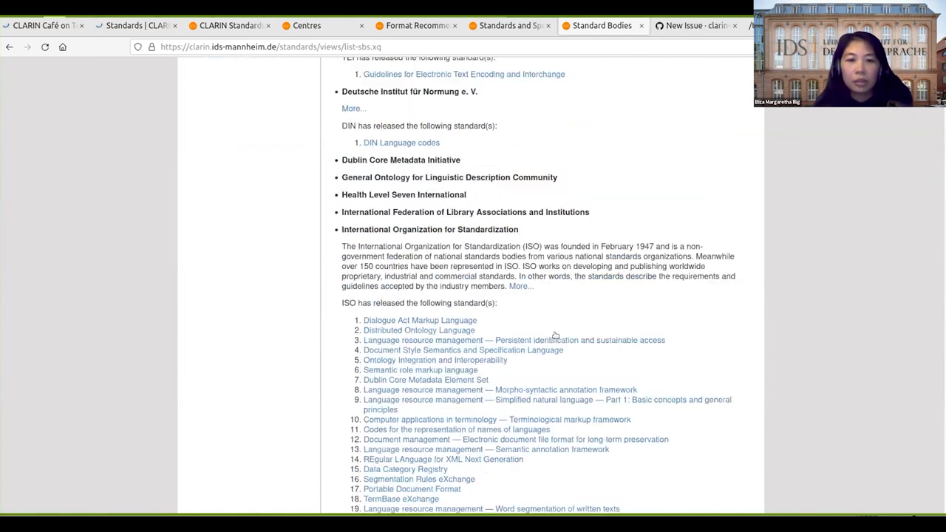
scroll("down", 3)
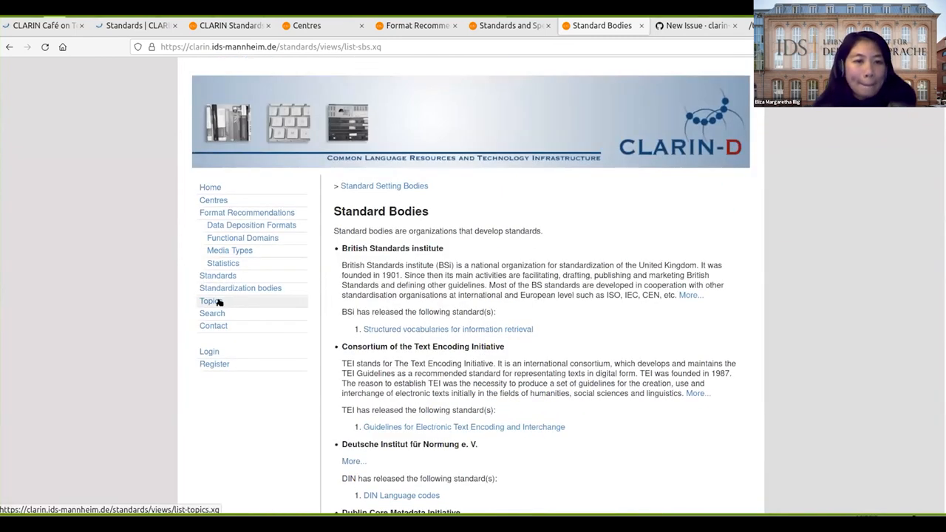
- Expand Character encoding on the Topics page, then go to the standards search page
left_click(211, 301)
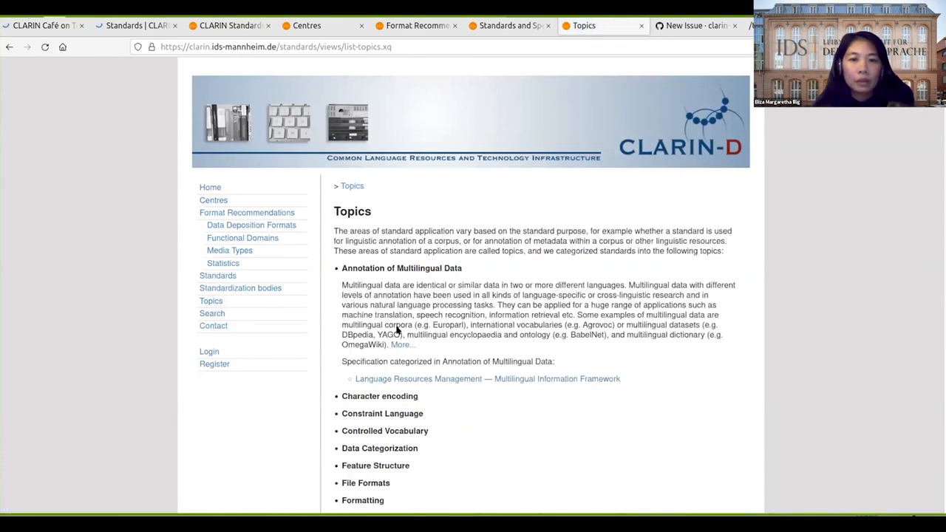
left_click(379, 396)
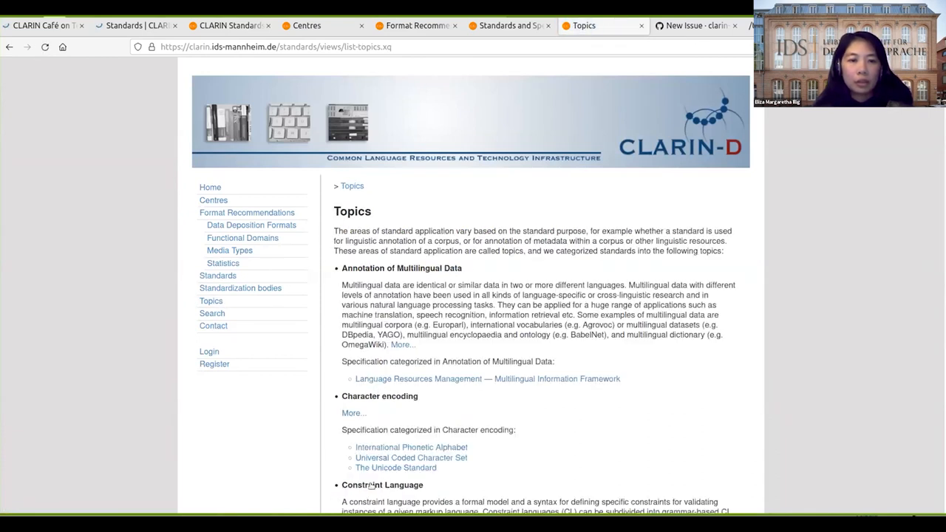
mouse_move(212, 313)
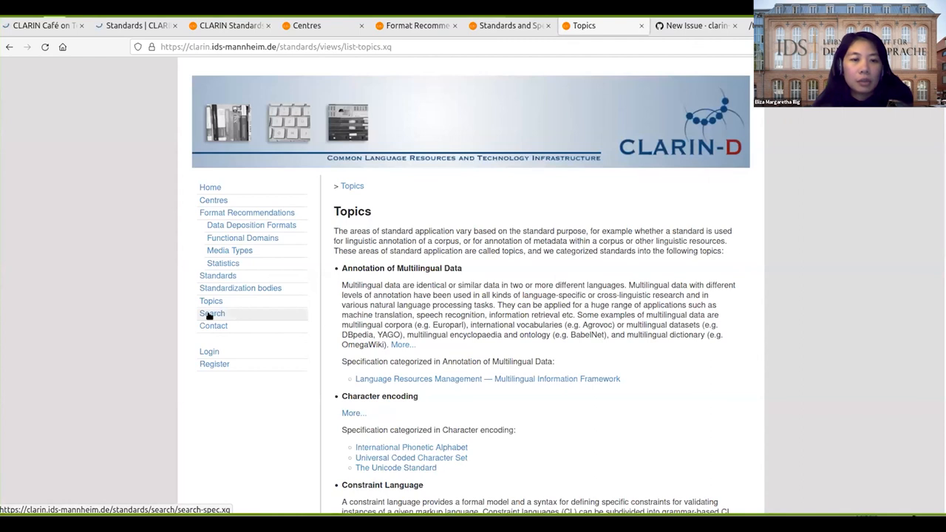
left_click(212, 313)
type("ALTO")
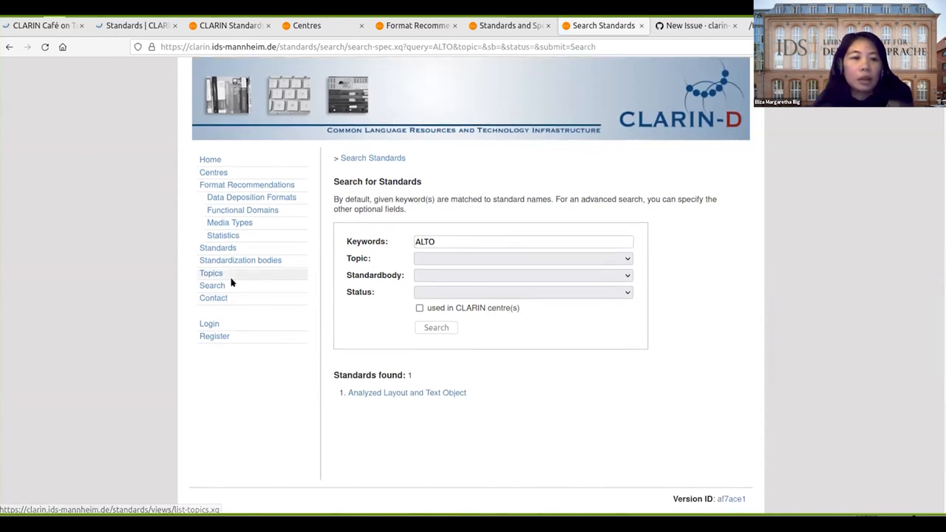
- Show the Contact page with the main developer and Standards Committee contact
left_click(213, 298)
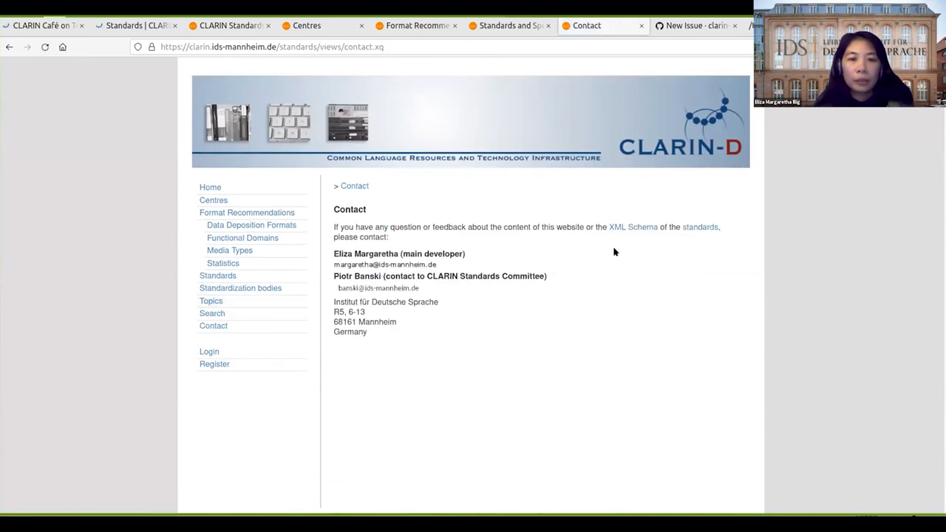
mouse_move(623, 300)
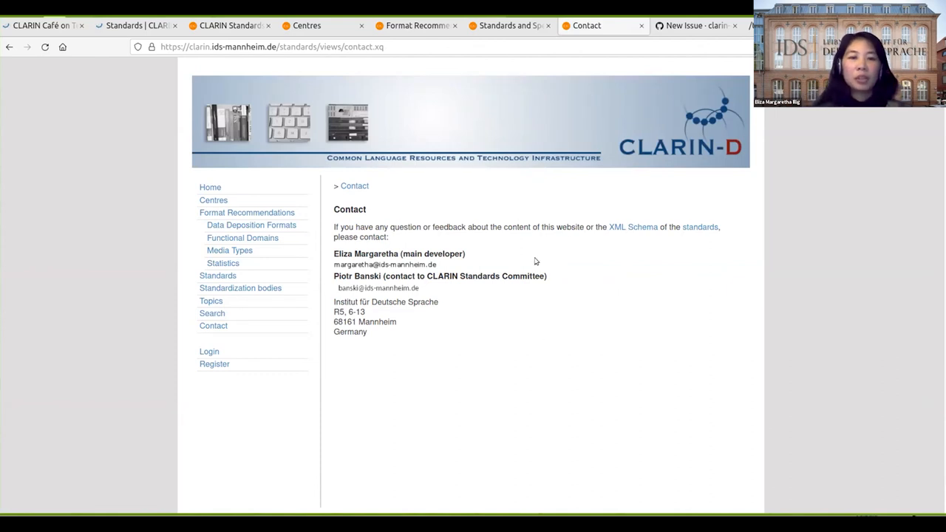
mouse_move(683, 40)
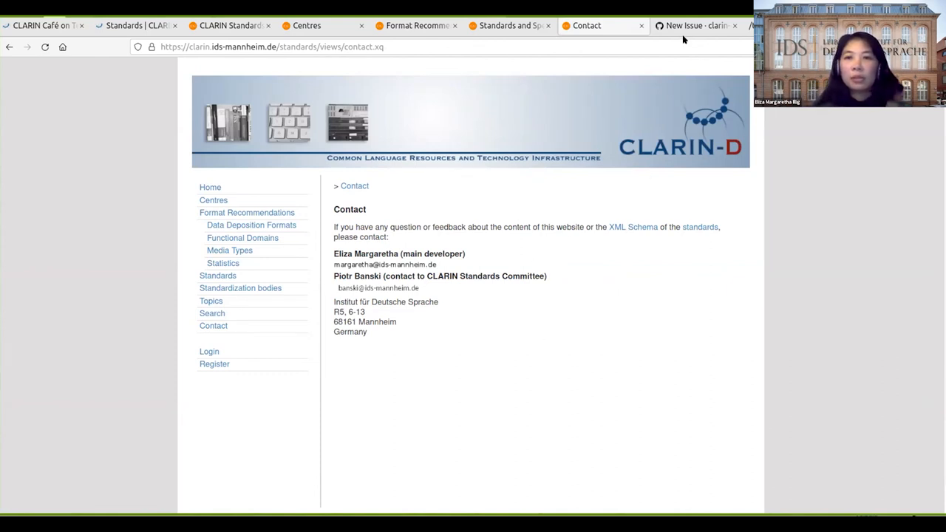
mouse_move(477, 340)
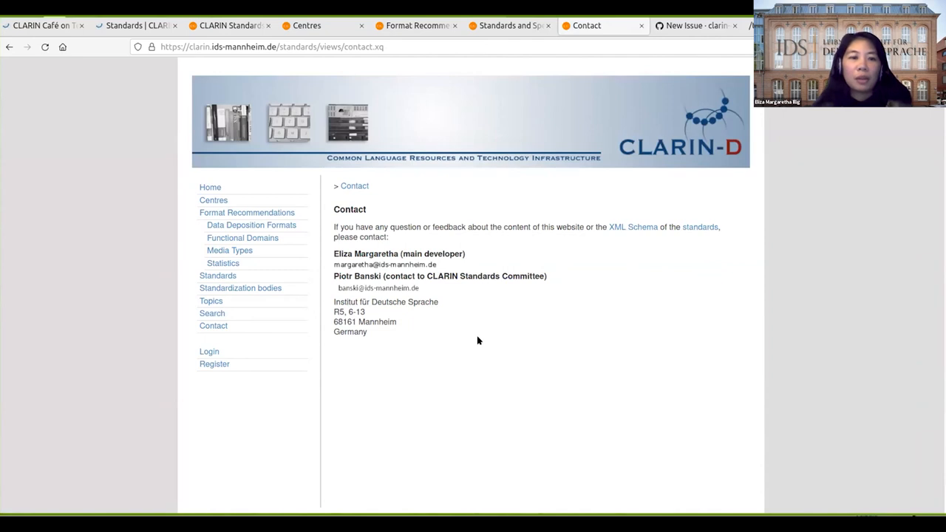
mouse_move(521, 311)
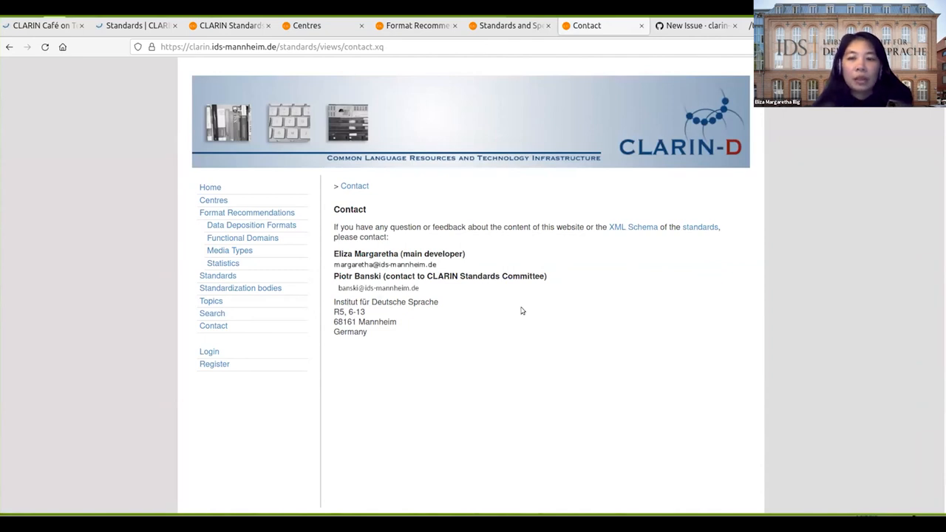
mouse_move(150, 62)
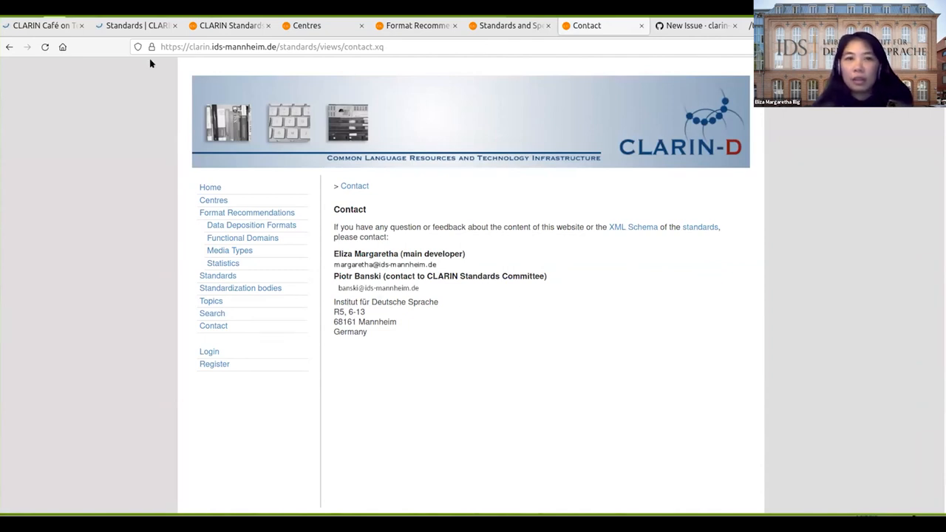